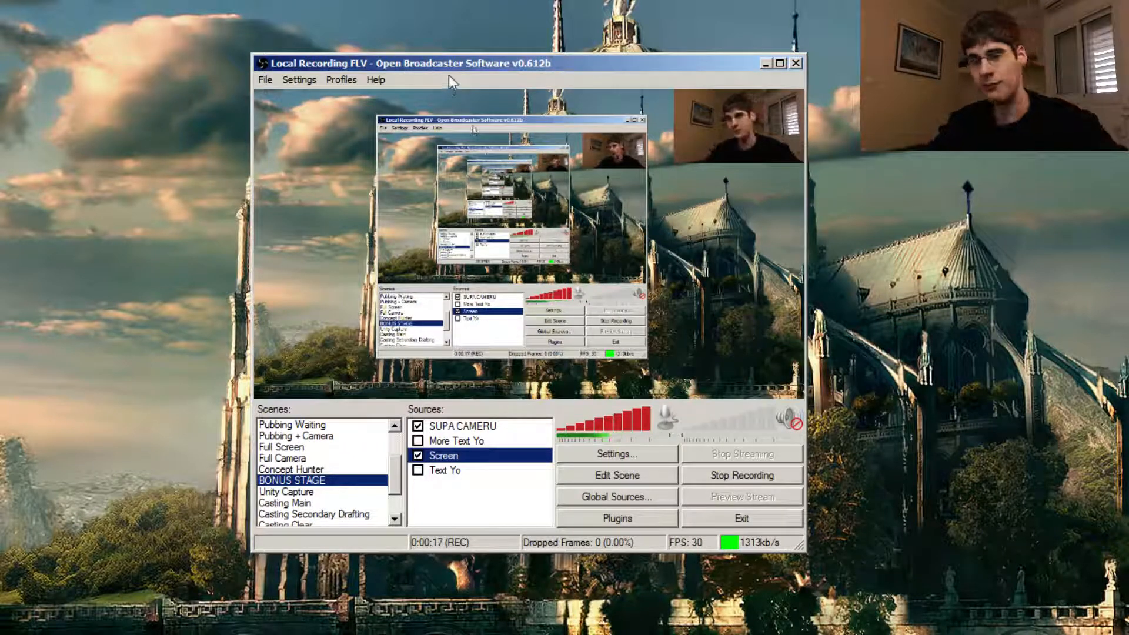
mouse_move(158, 245)
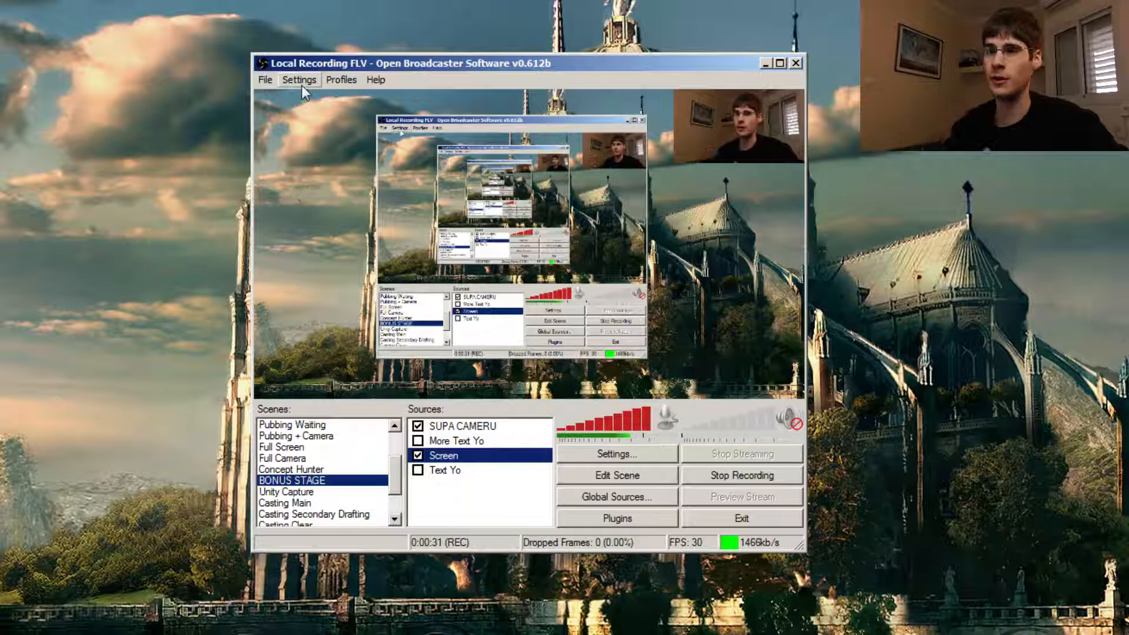
Open the Settings window on the General page, with language English and profile options
left_click(299, 79)
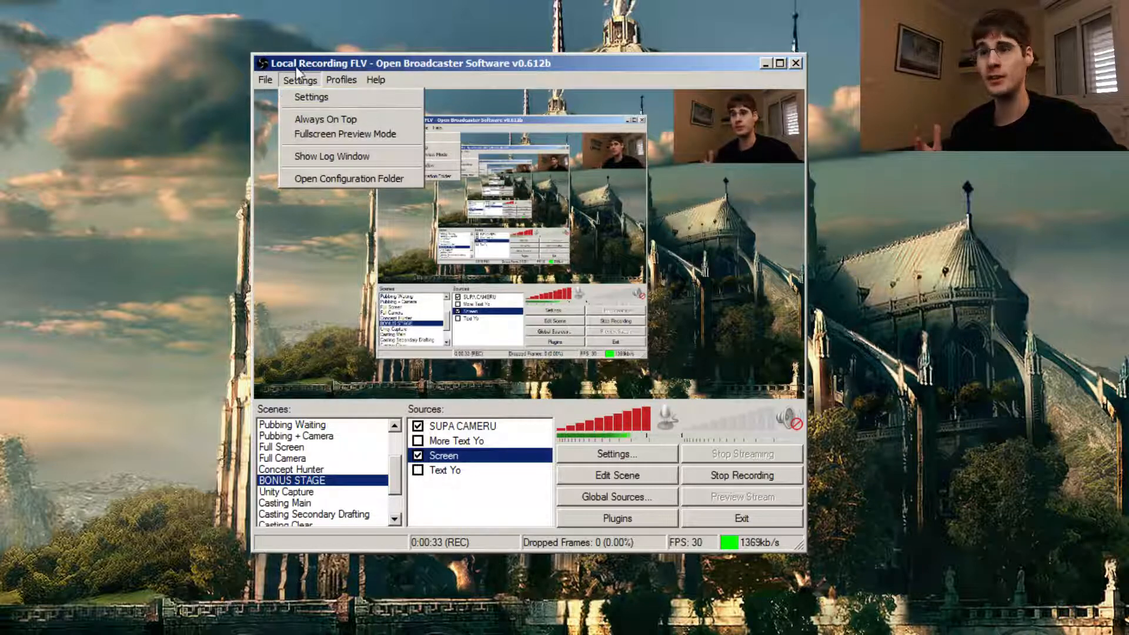
left_click(309, 106)
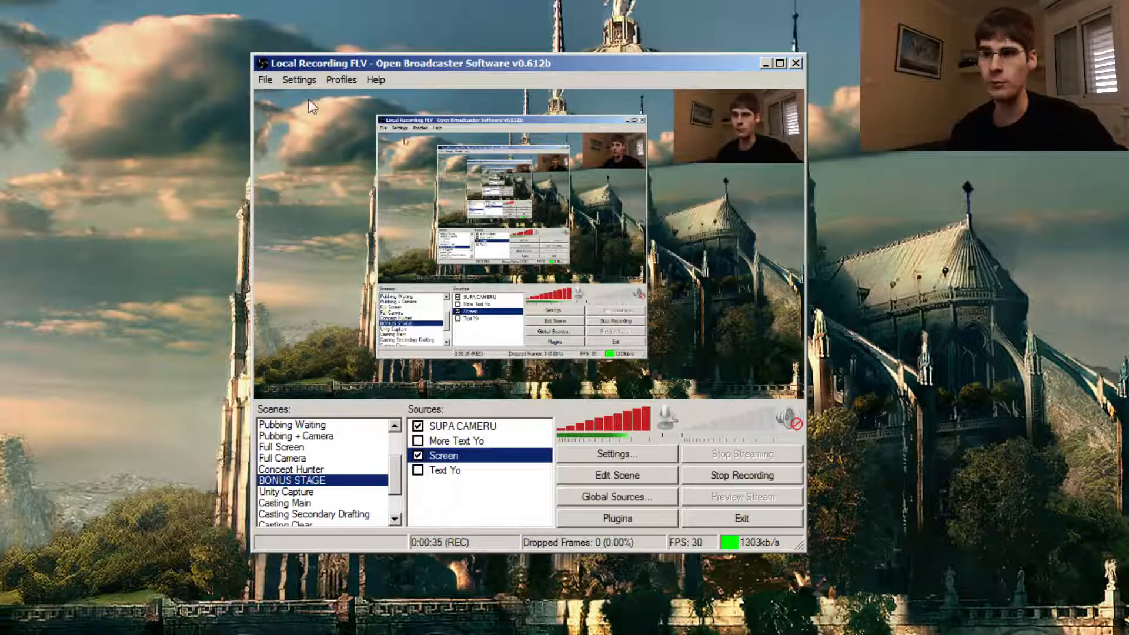
left_click(616, 453)
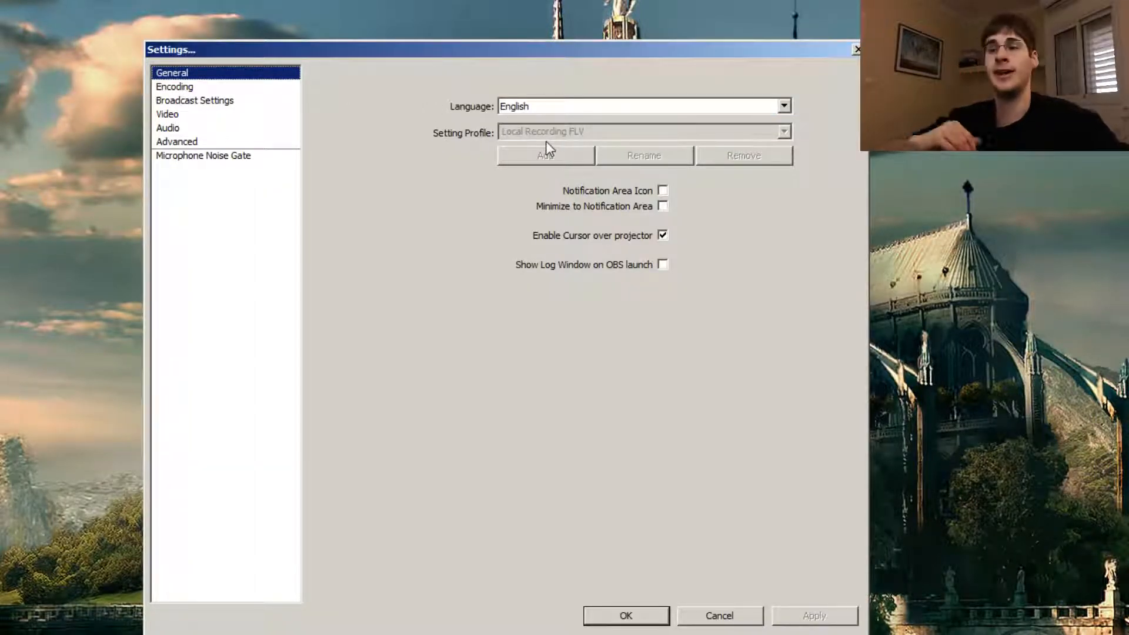
mouse_move(497, 144)
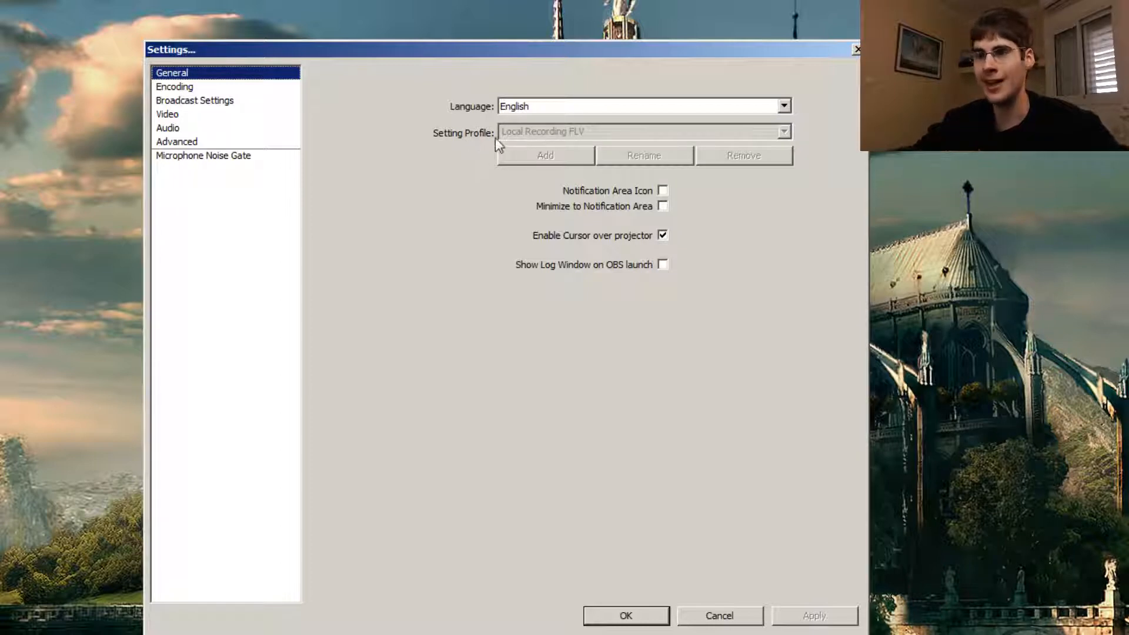
mouse_move(500, 180)
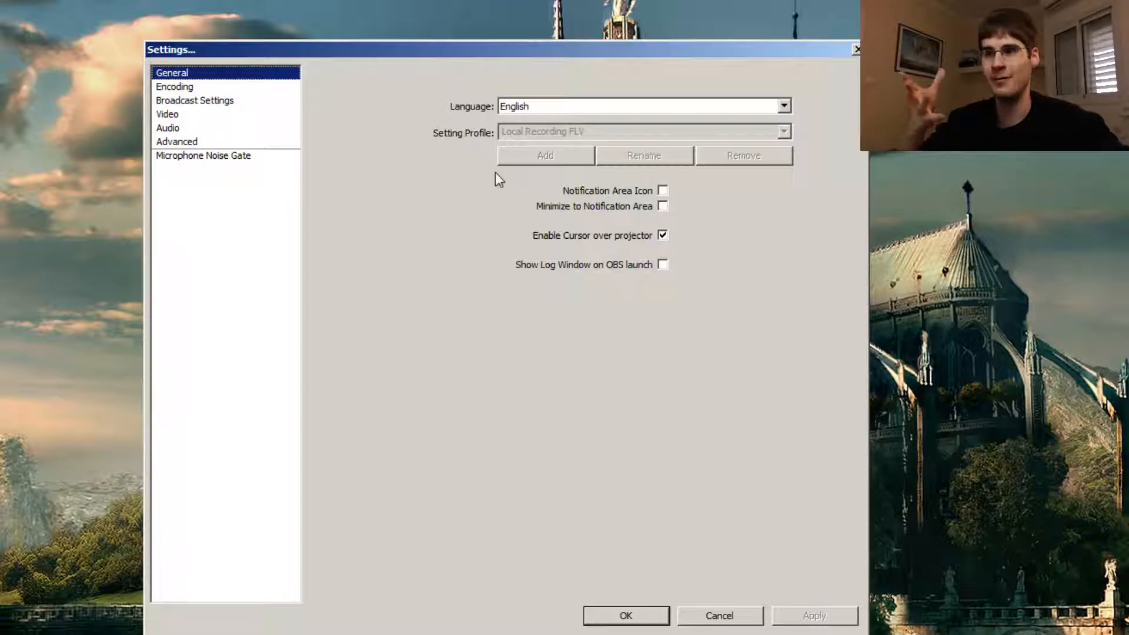
mouse_move(511, 153)
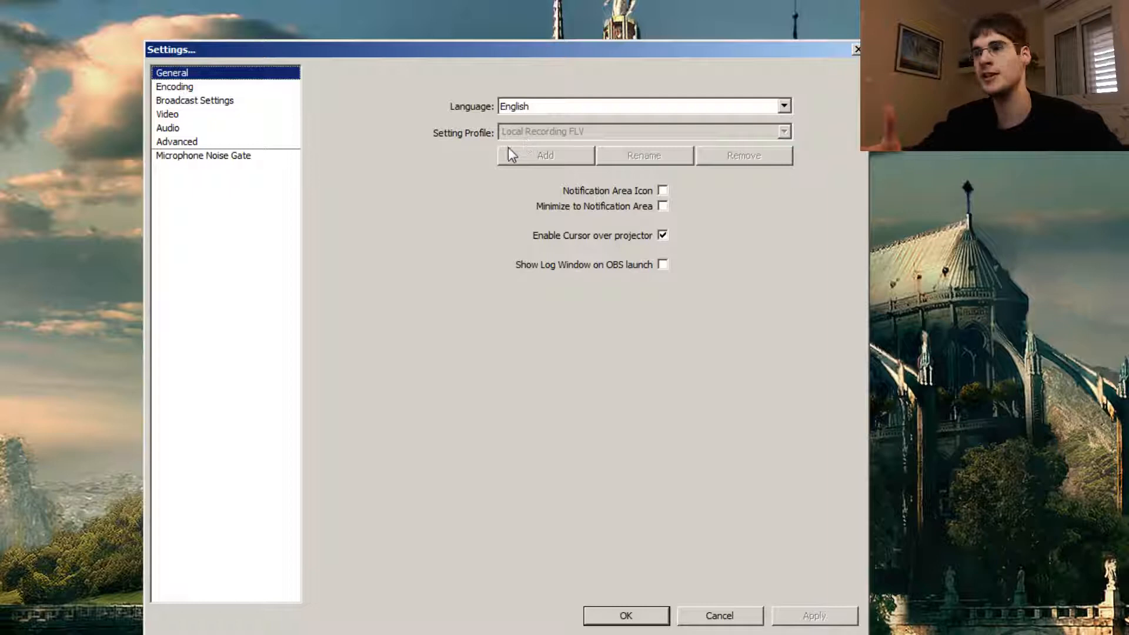
mouse_move(549, 157)
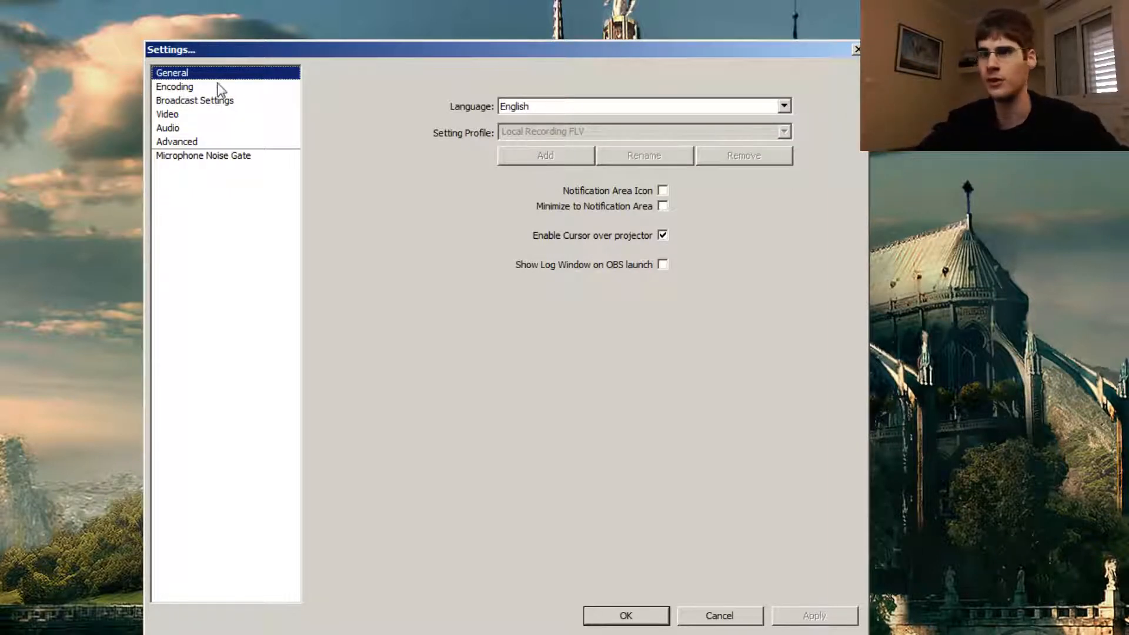
Review the Encoding page: quality balance 10, max bitrate 6000, AAC audio at 192
left_click(174, 86)
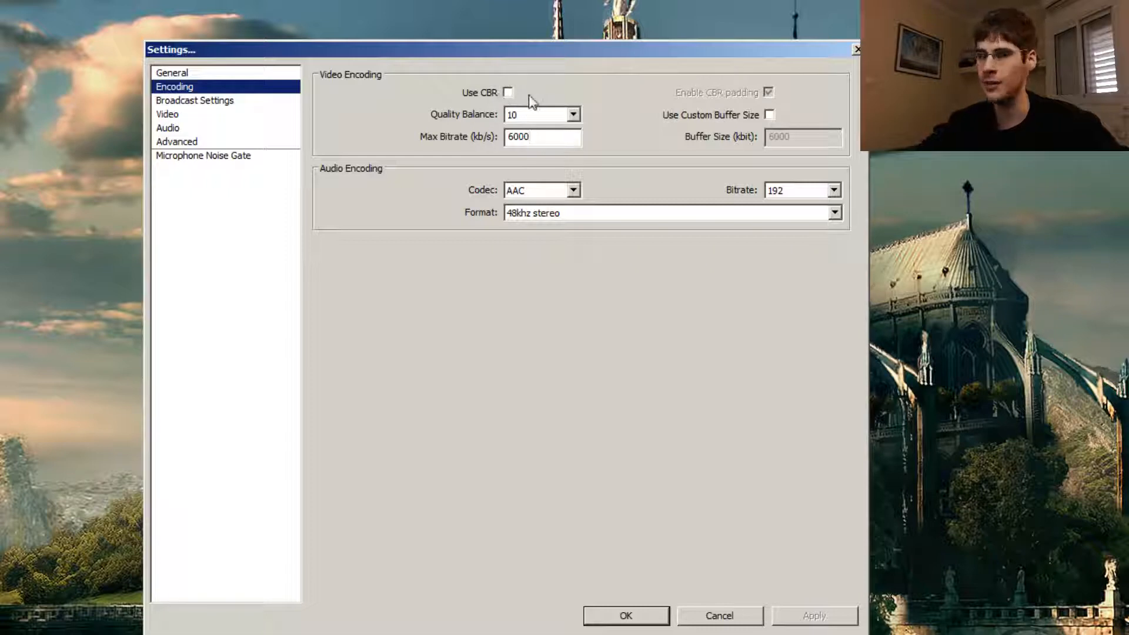
left_click(542, 114)
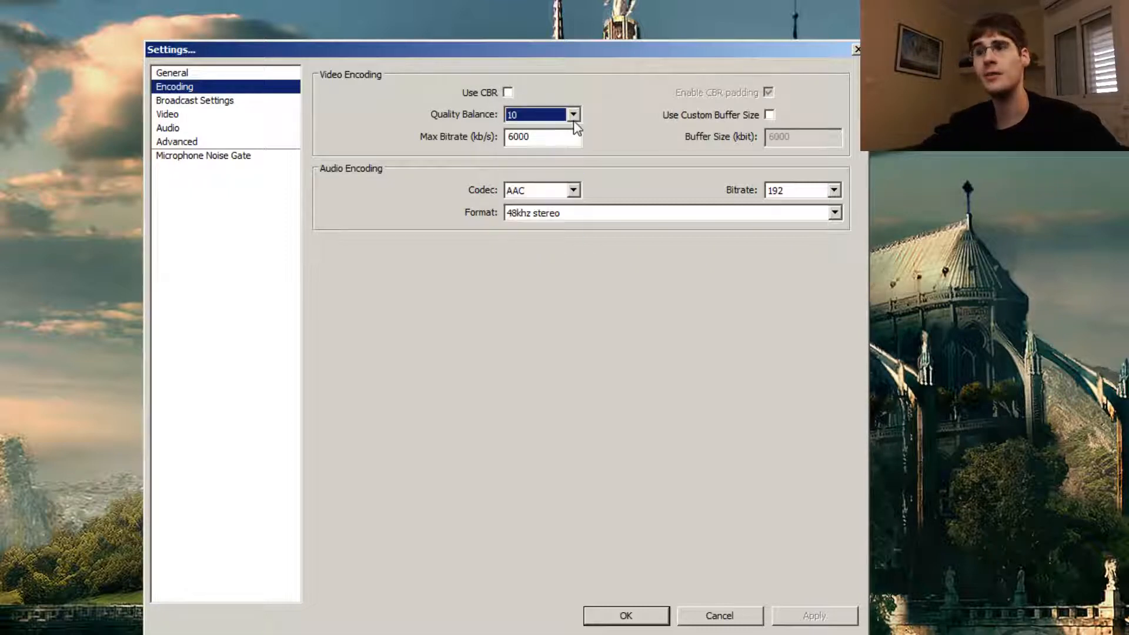
mouse_move(833, 195)
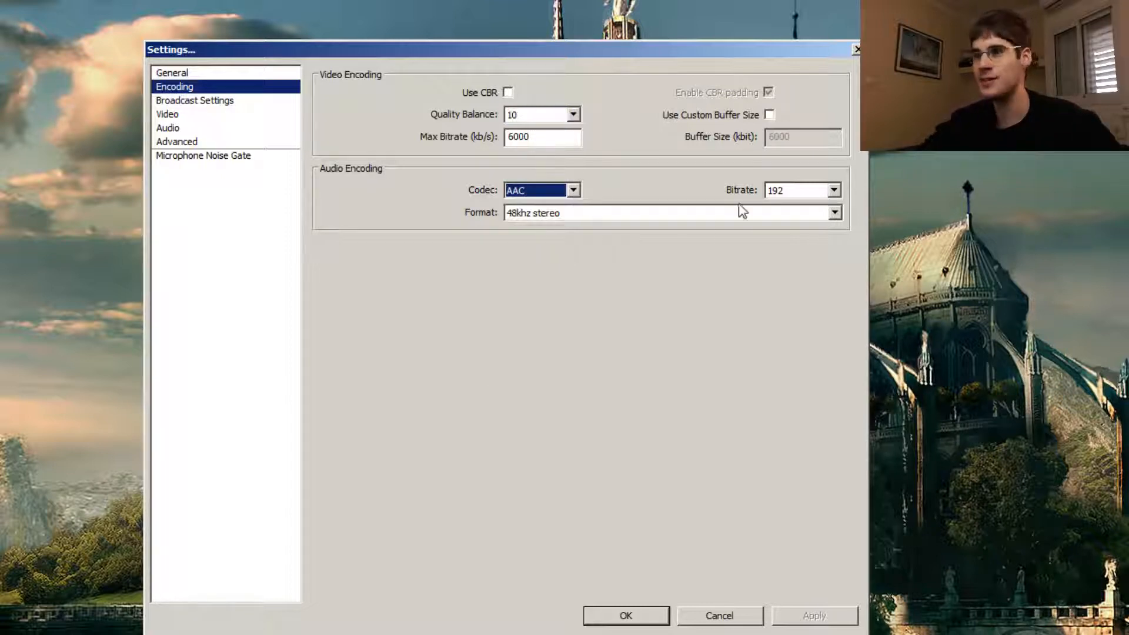
mouse_move(574, 394)
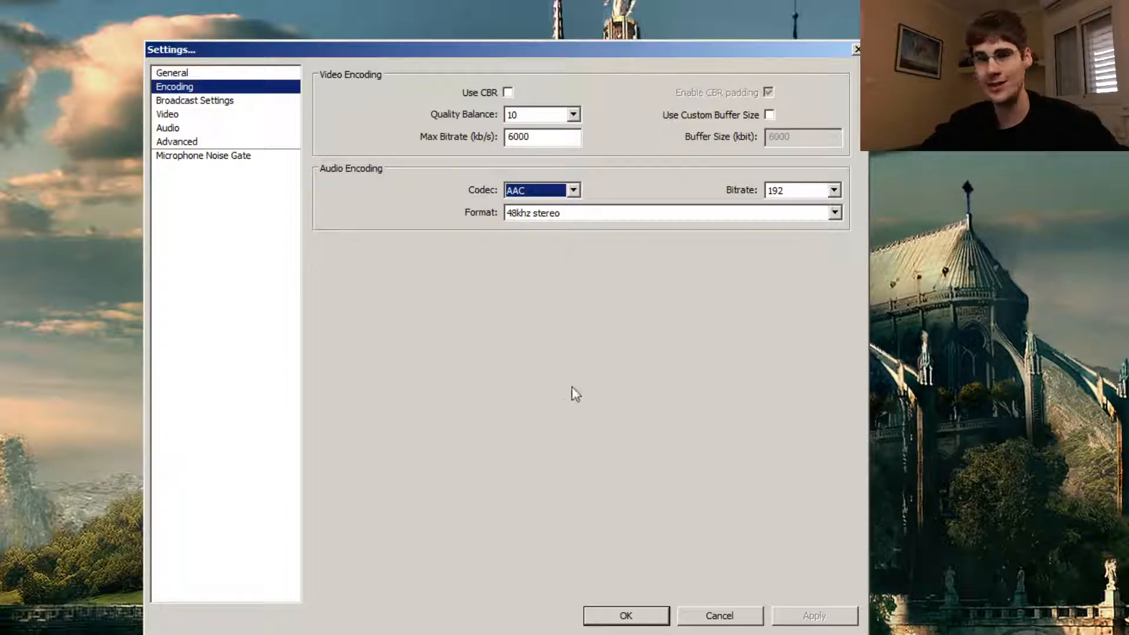
mouse_move(609, 342)
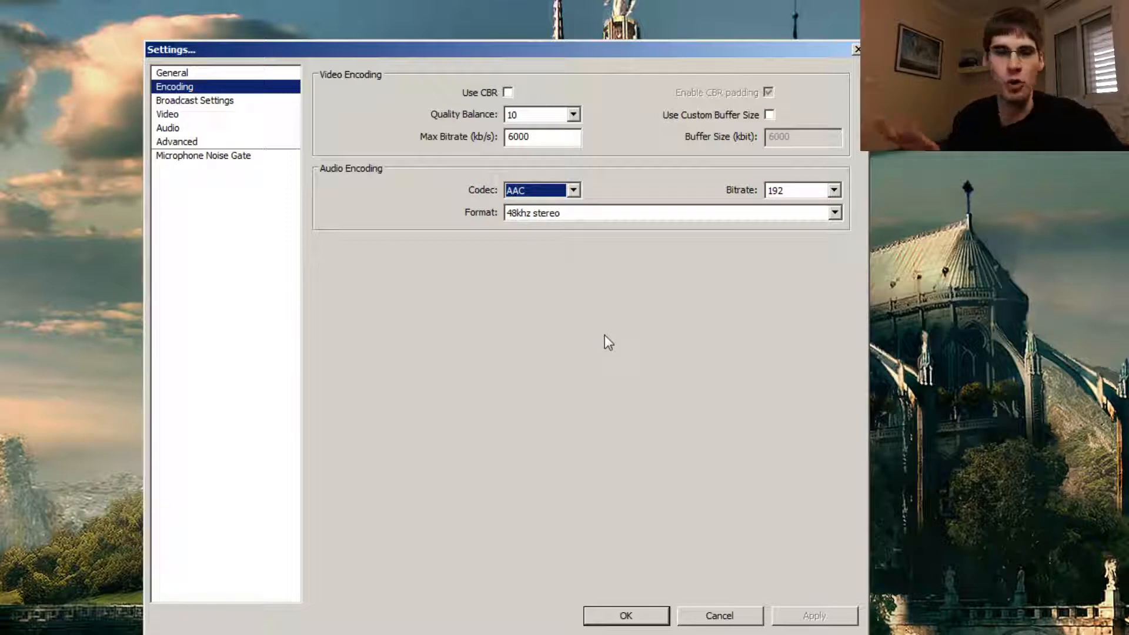
mouse_move(557, 312)
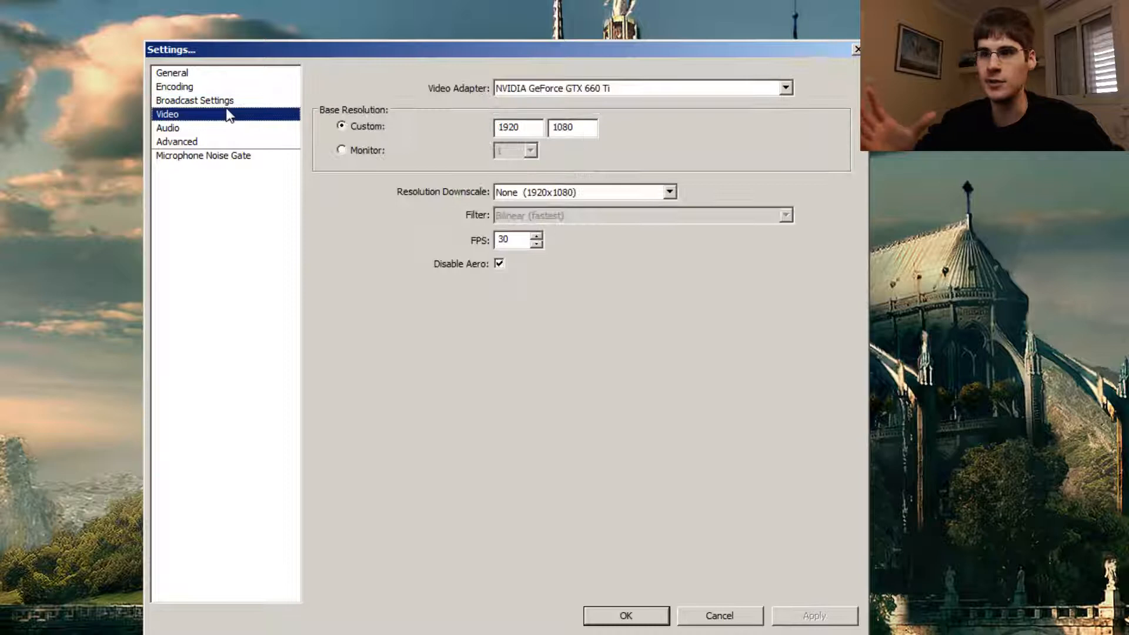
Keep the broadcast mode on File Output Only, saving to desktop recording.flv
left_click(195, 100)
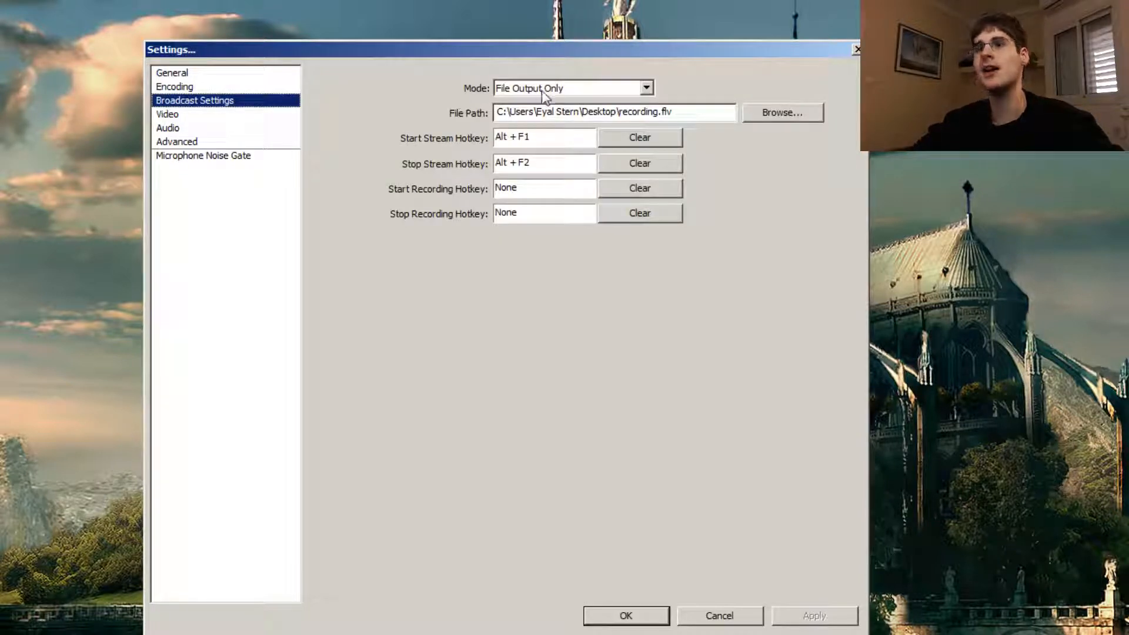
left_click(644, 87)
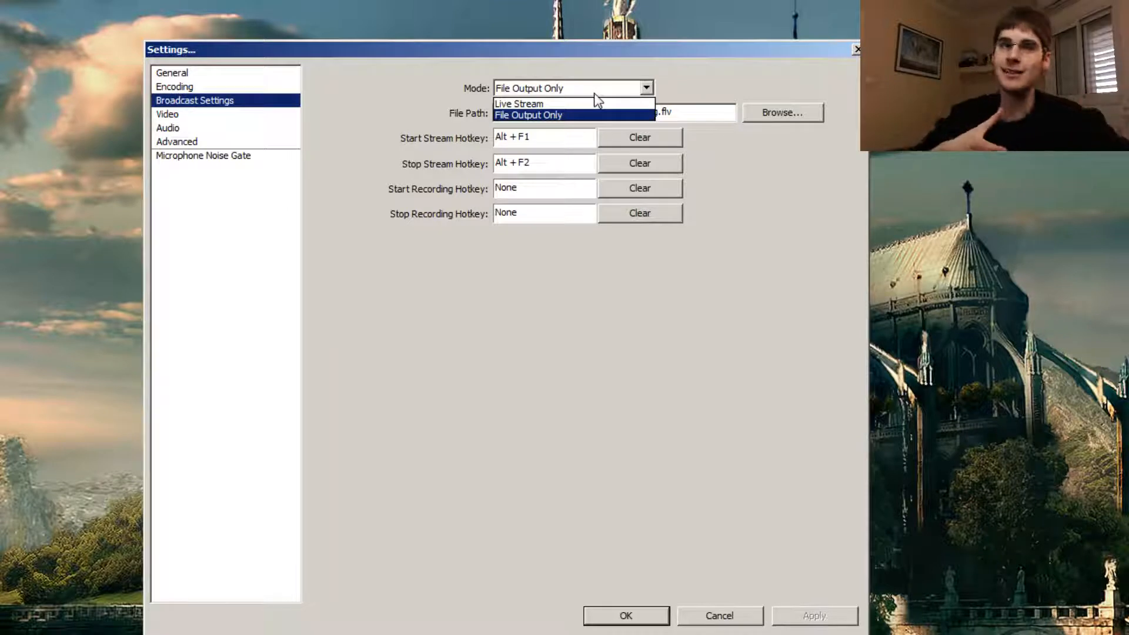
mouse_move(407, 97)
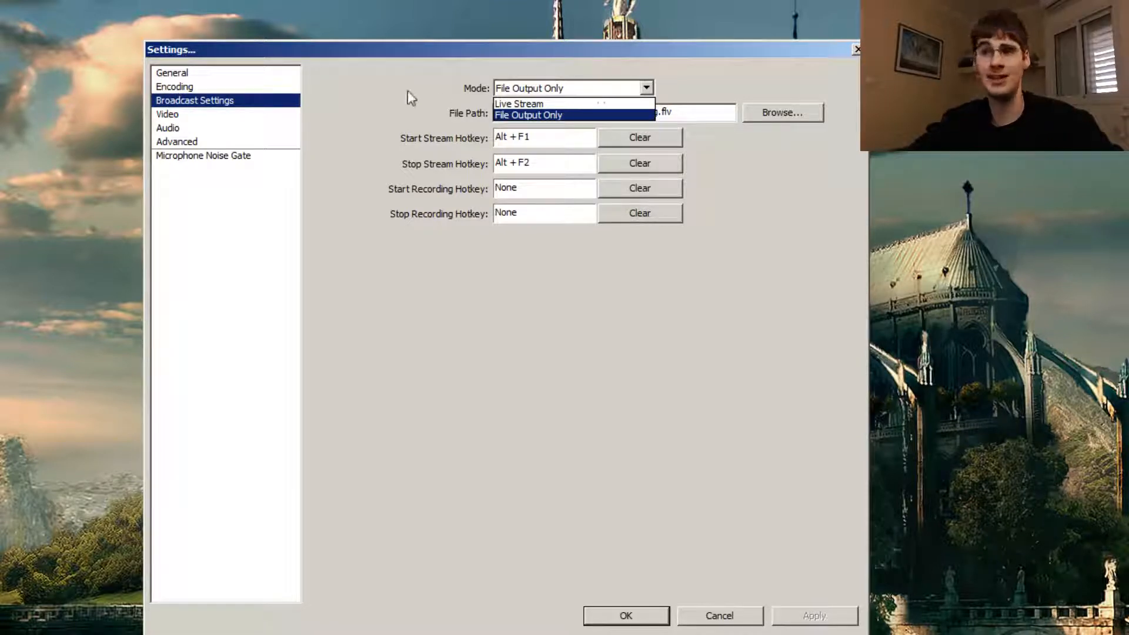
left_click(528, 114)
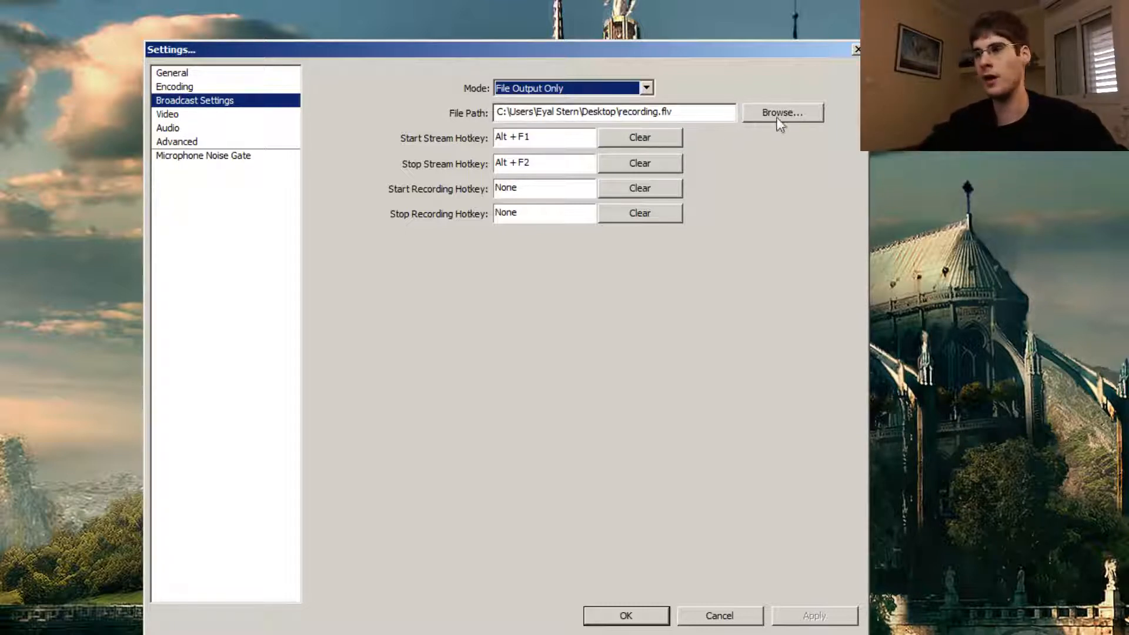
left_click(782, 113)
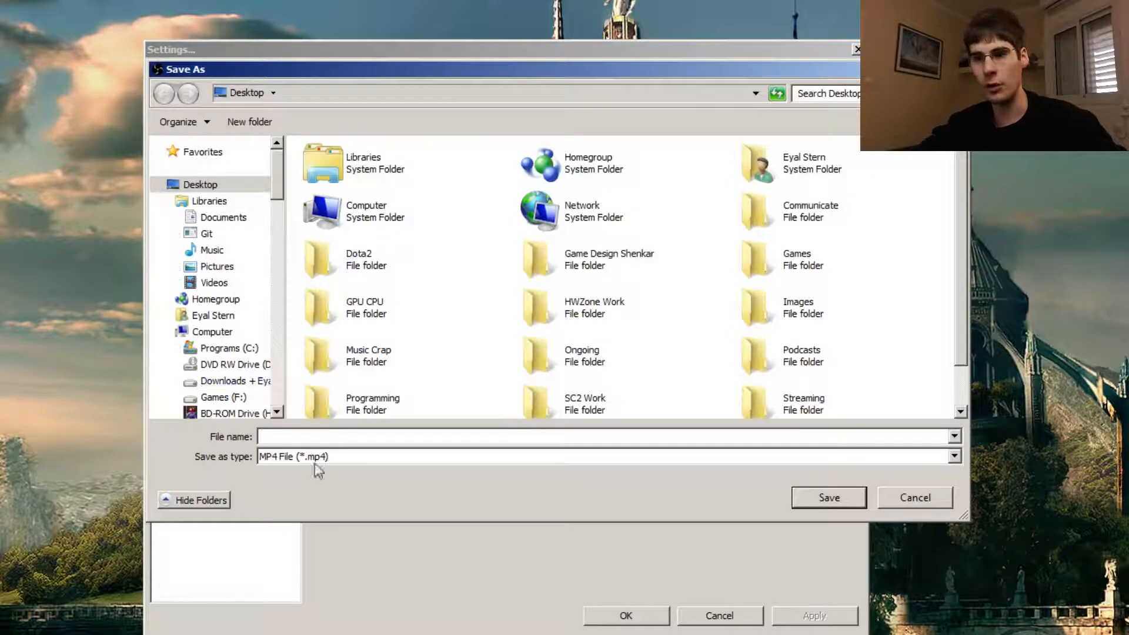
left_click(953, 456)
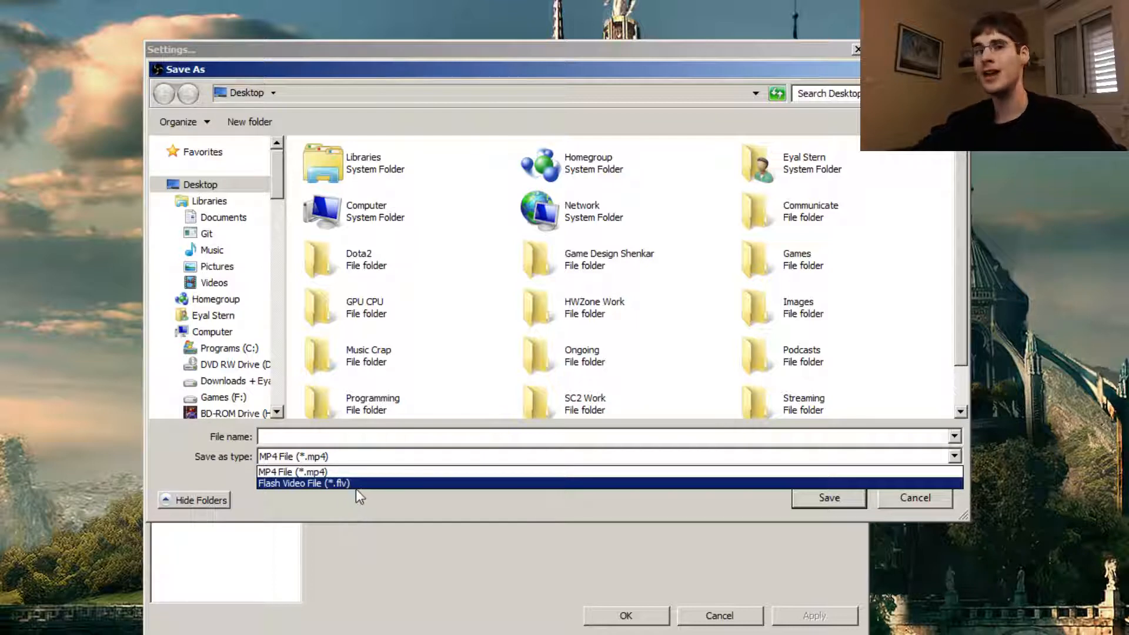
mouse_move(367, 495)
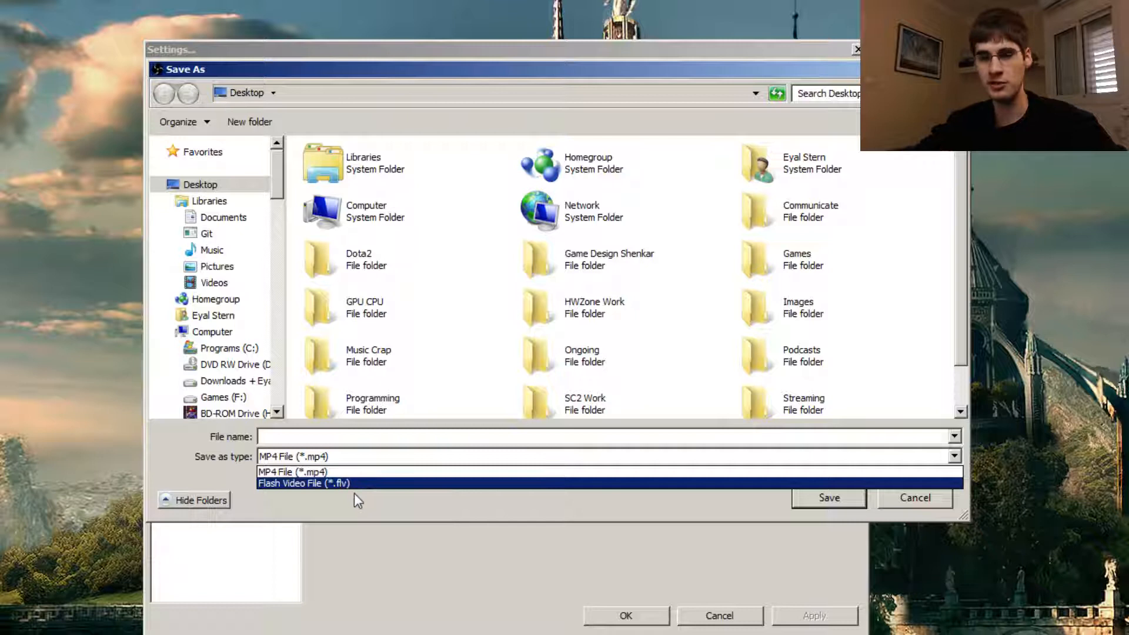
mouse_move(359, 471)
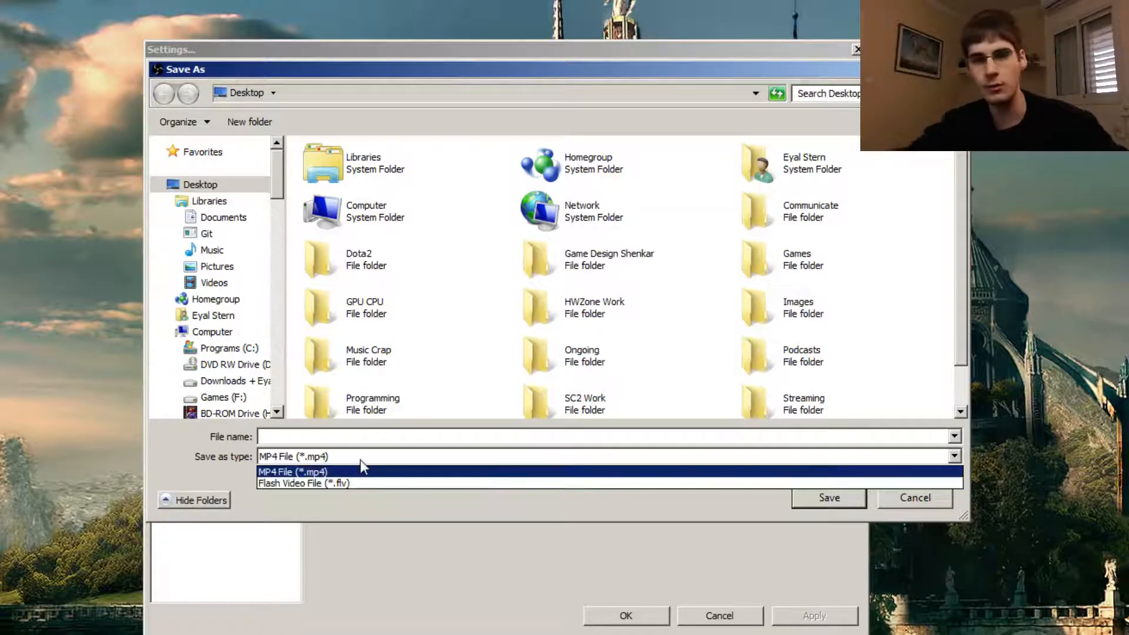
mouse_move(360, 483)
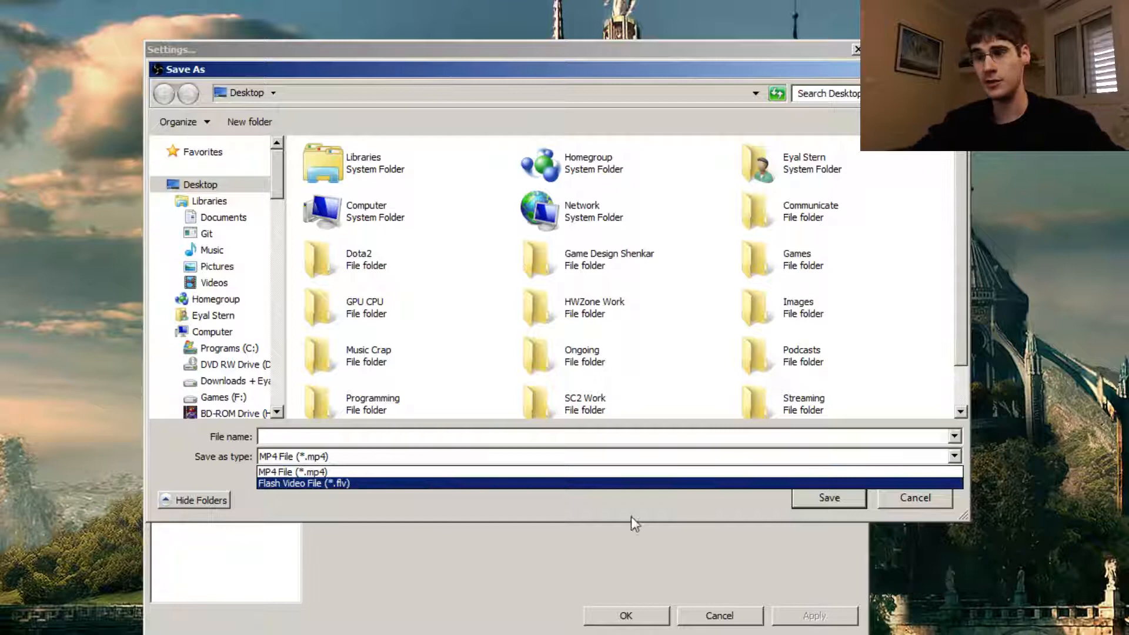
left_click(292, 472)
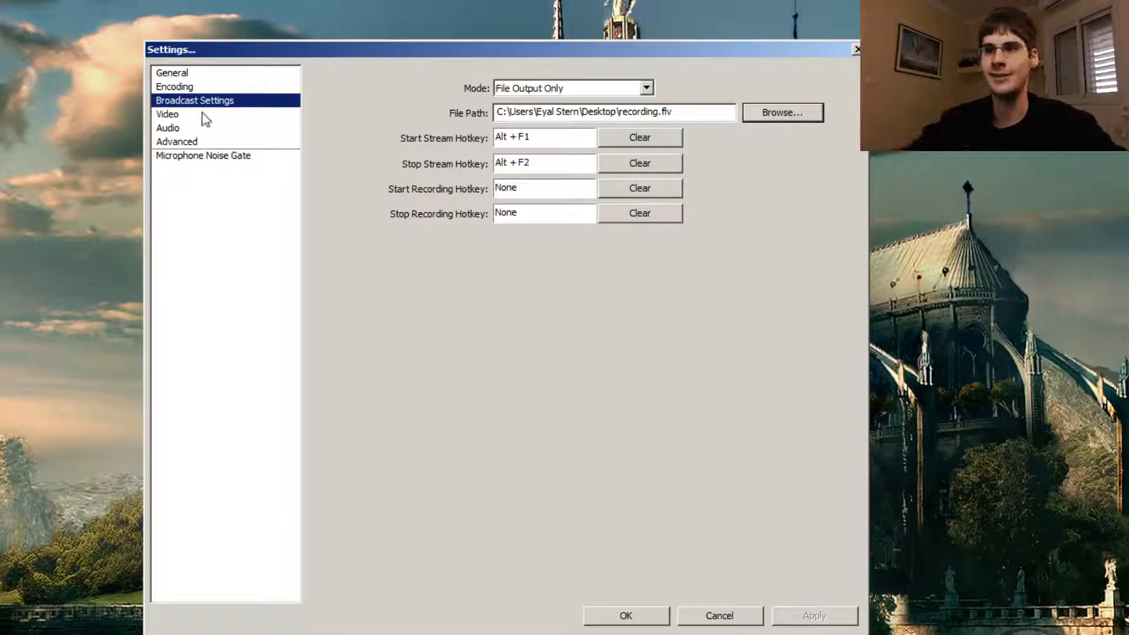
Set Video resolution downscale to None (1920x1080) and keep 30 FPS
left_click(166, 113)
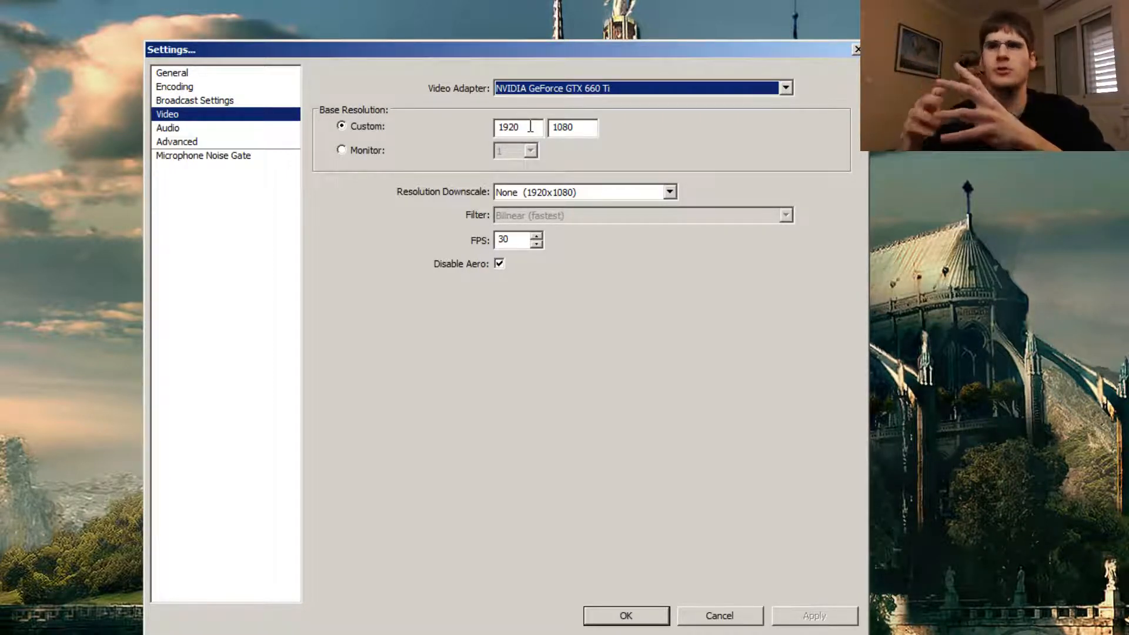
mouse_move(443, 208)
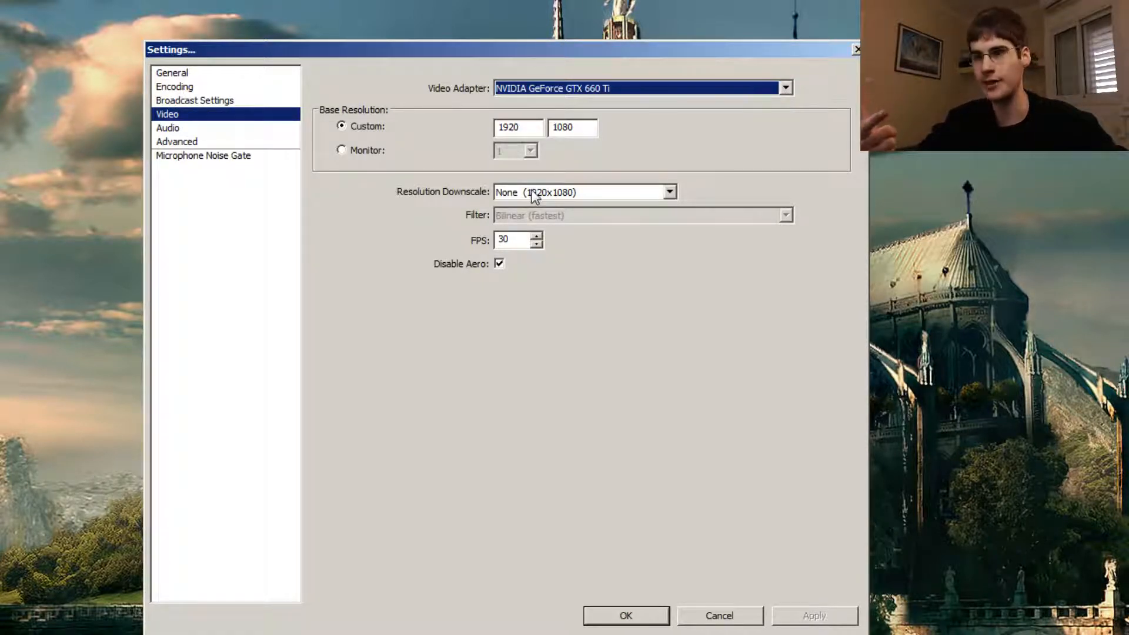
left_click(584, 191)
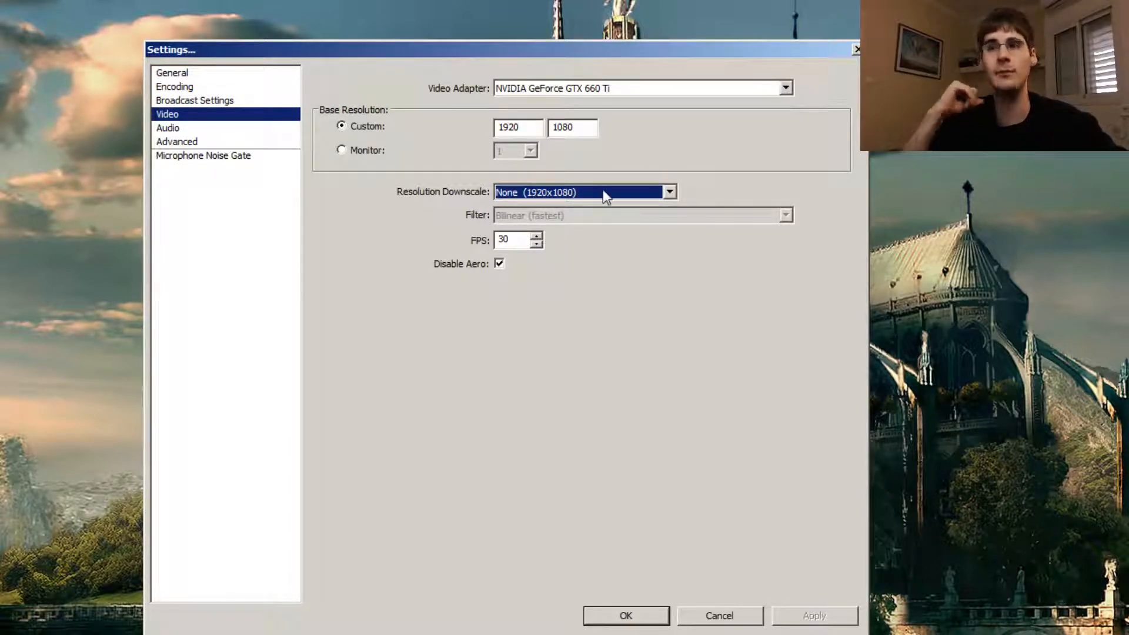
left_click(668, 192)
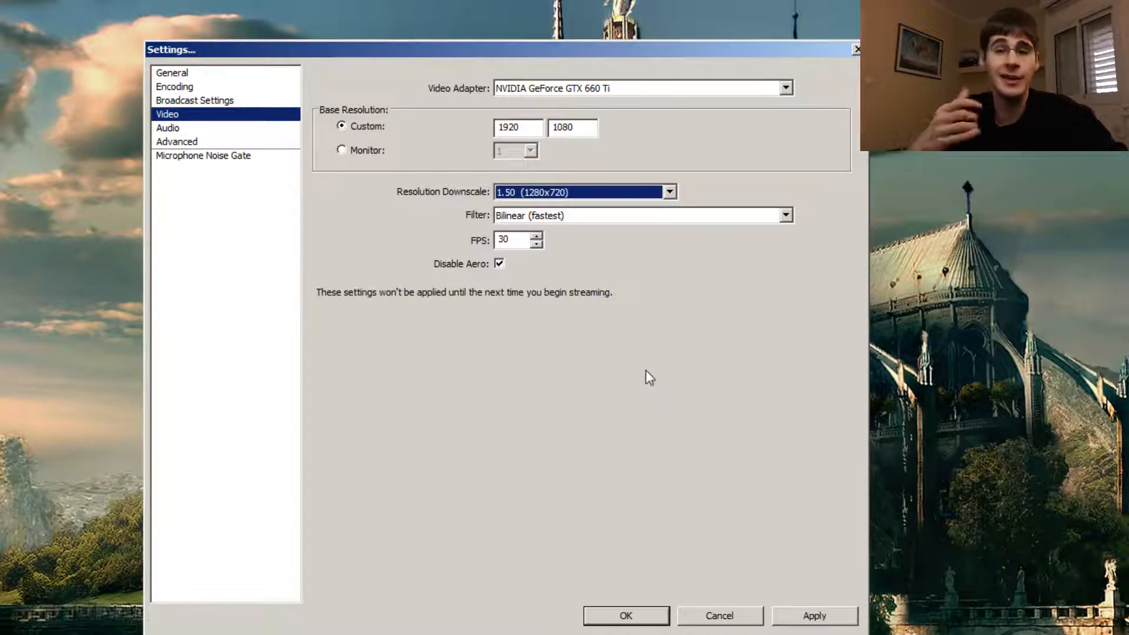
left_click(641, 214)
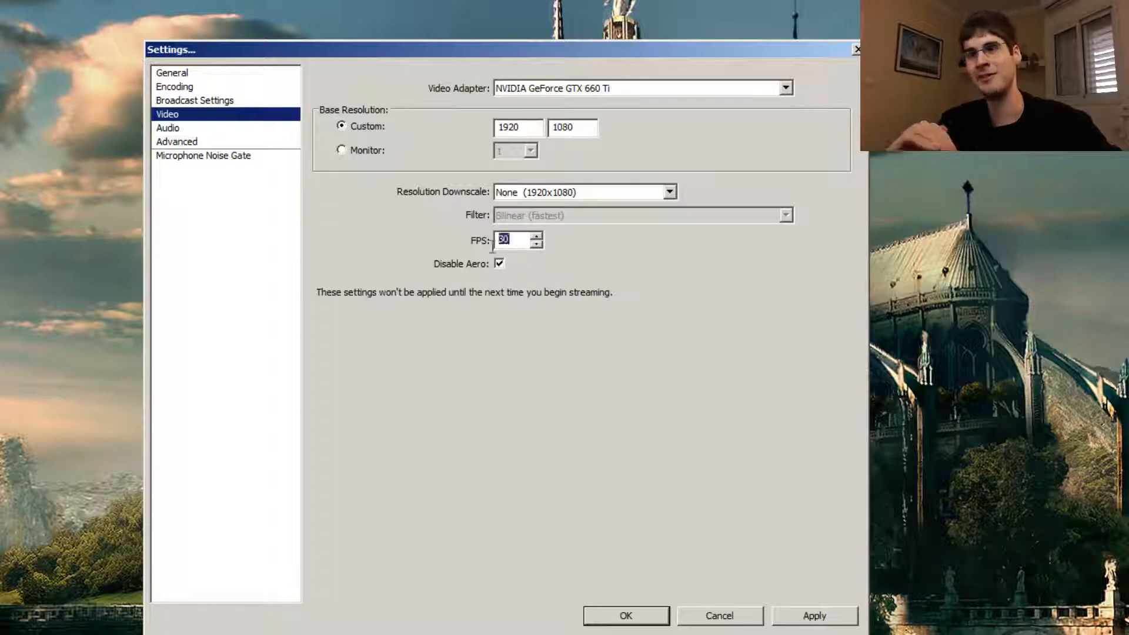
left_click(511, 240)
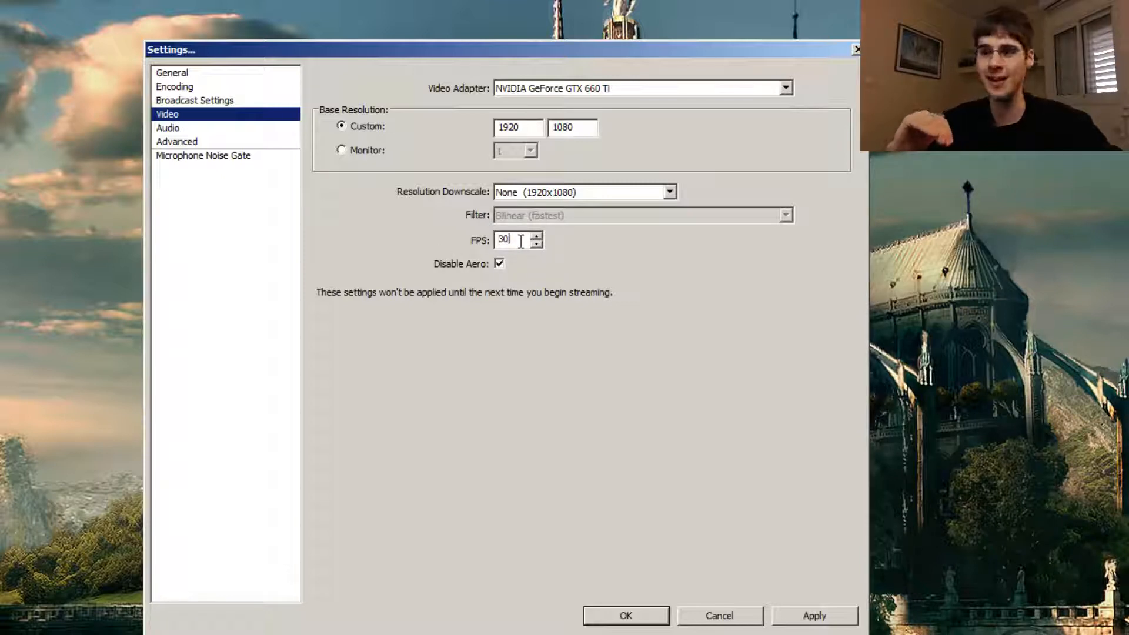
mouse_move(555, 339)
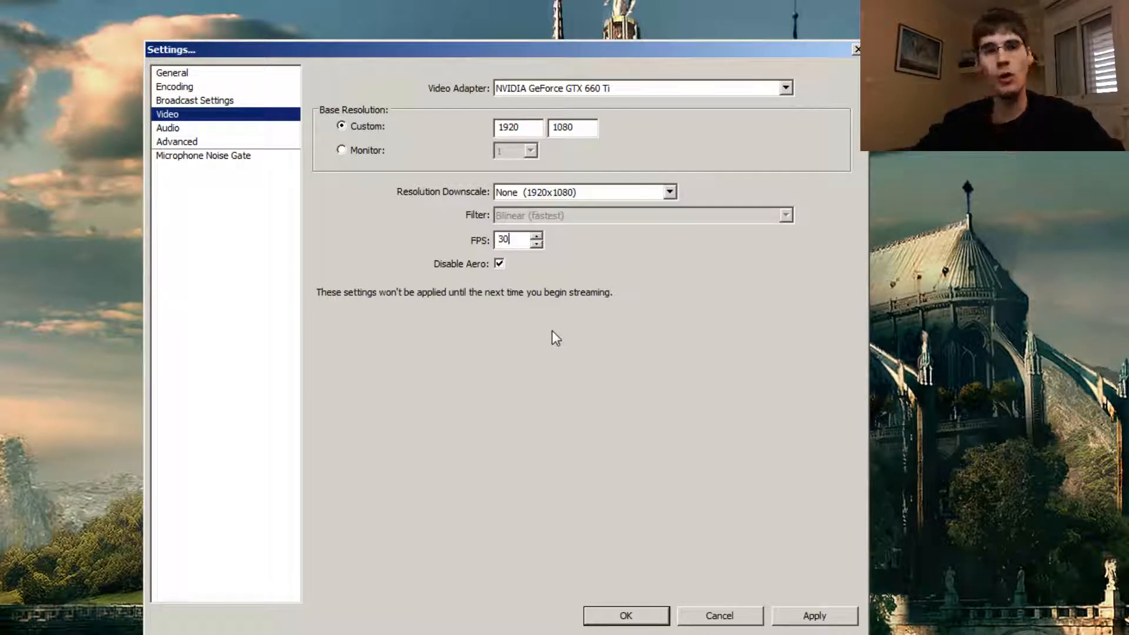
mouse_move(504, 279)
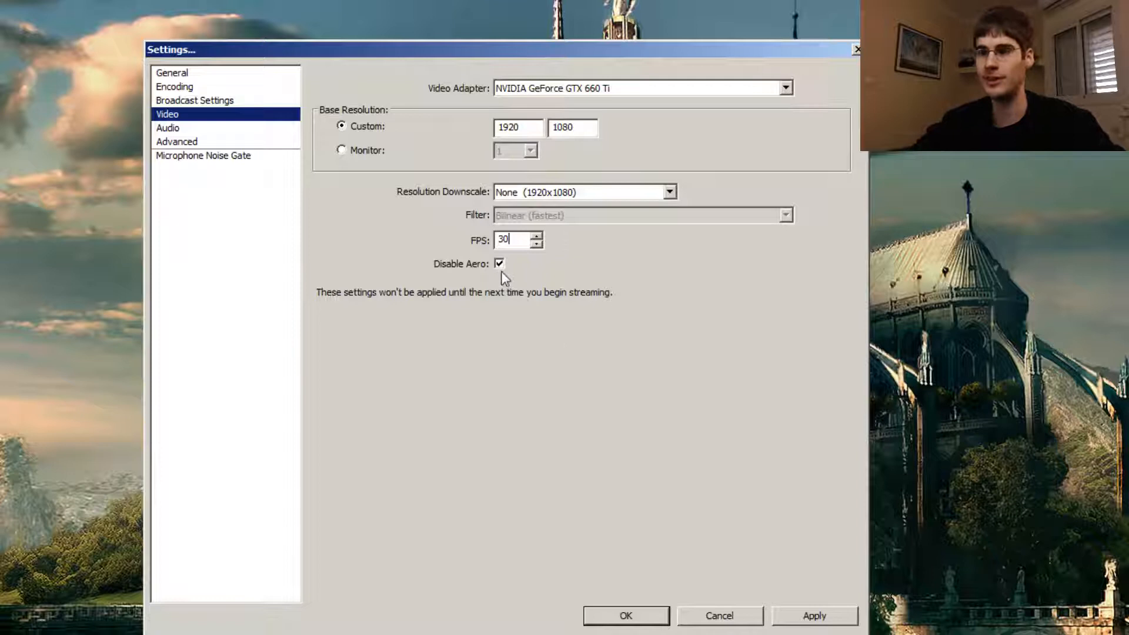
mouse_move(512, 269)
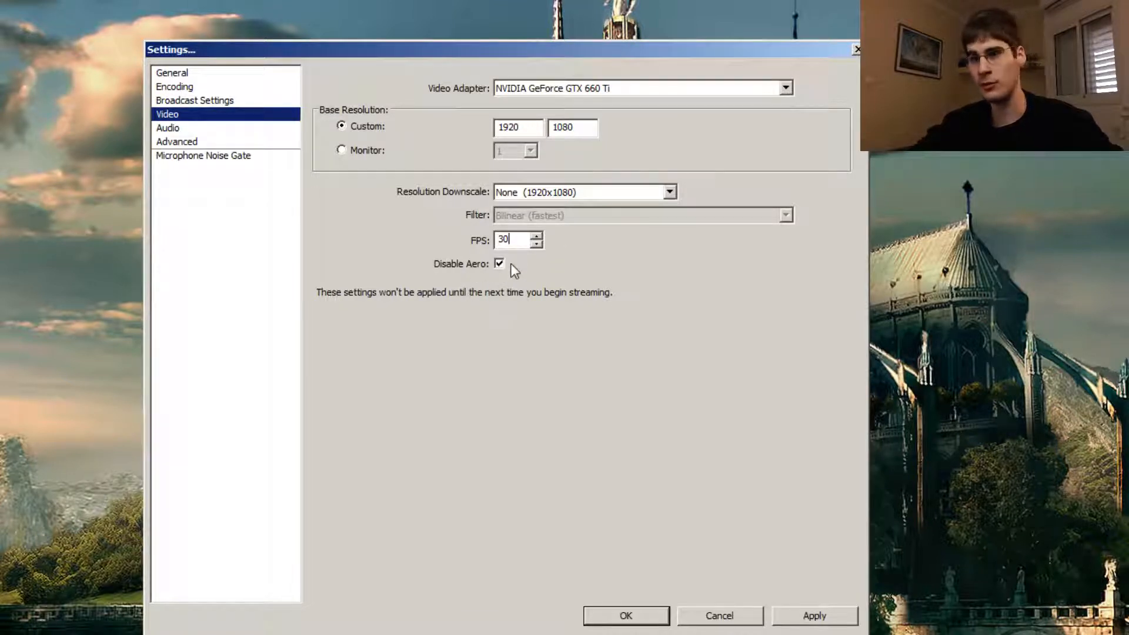
mouse_move(511, 359)
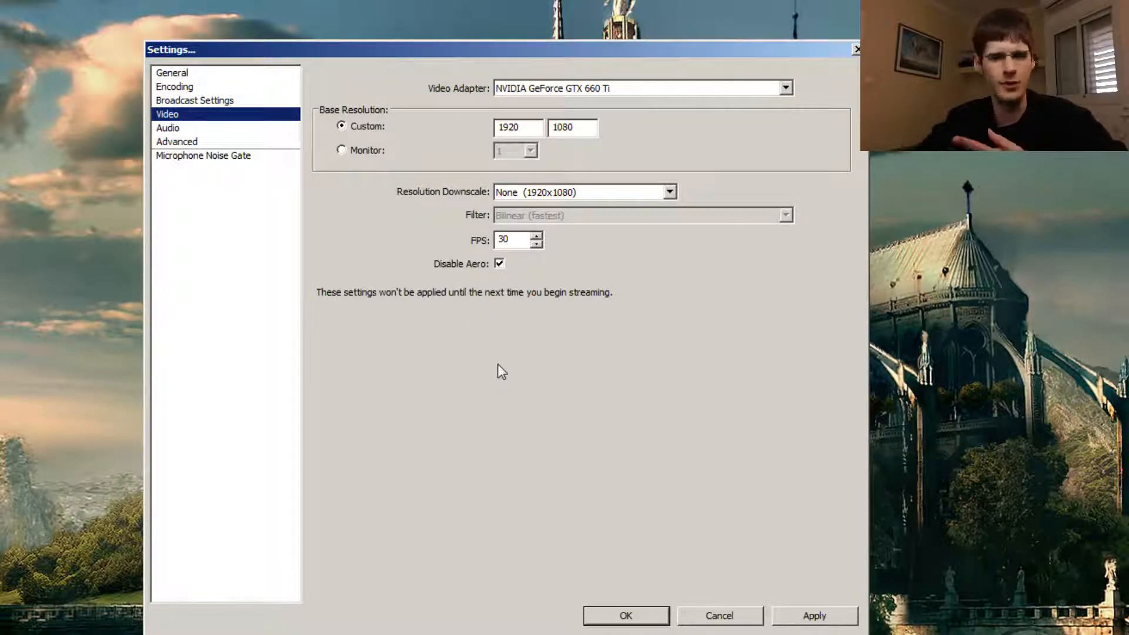
mouse_move(362, 221)
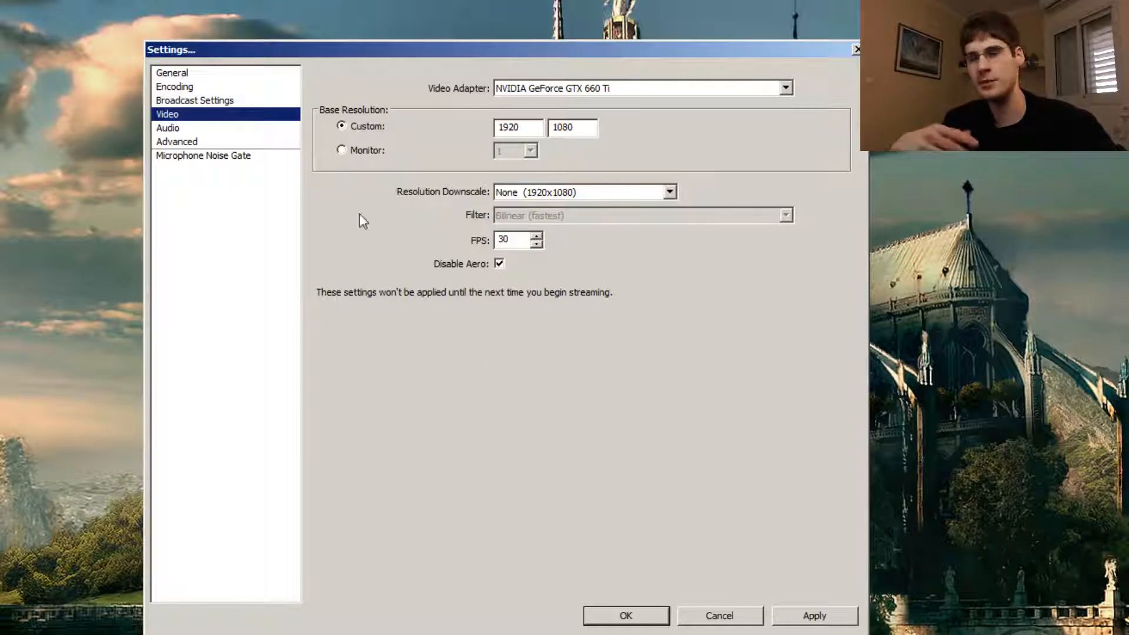
Apply the video changes and show the Audio page with desktop audio and Yeti microphone
left_click(168, 128)
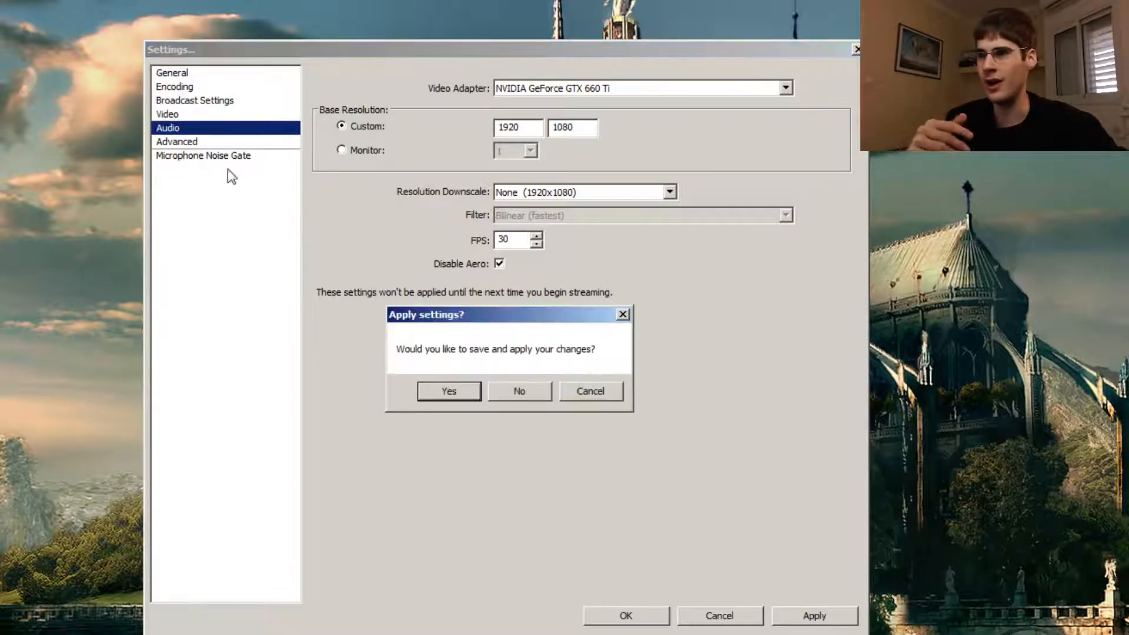
left_click(448, 391)
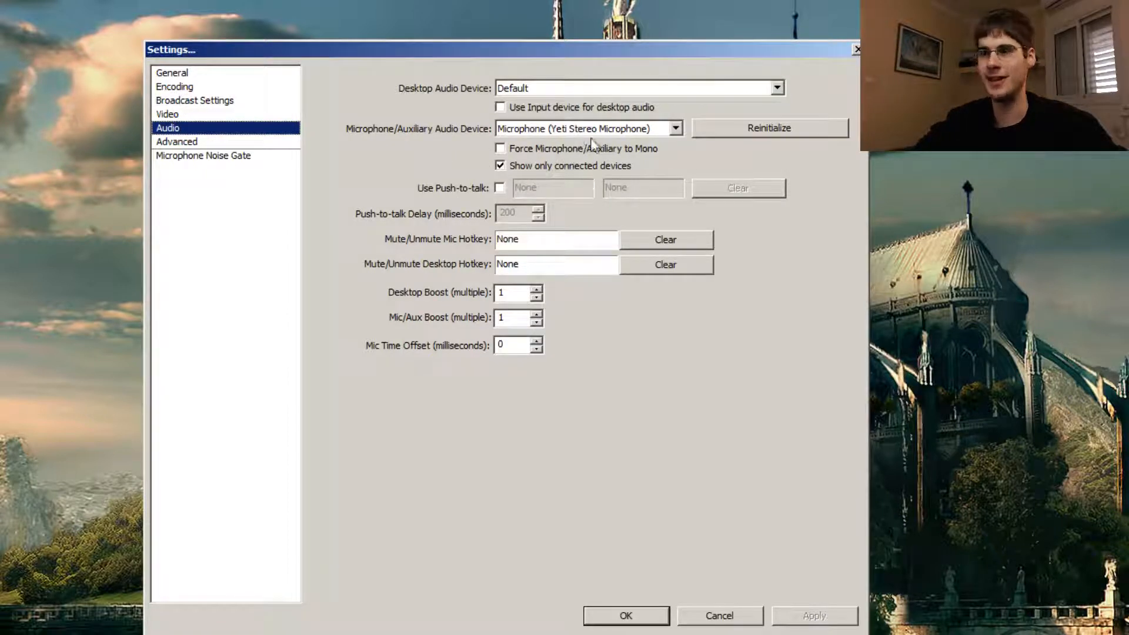
mouse_move(539, 151)
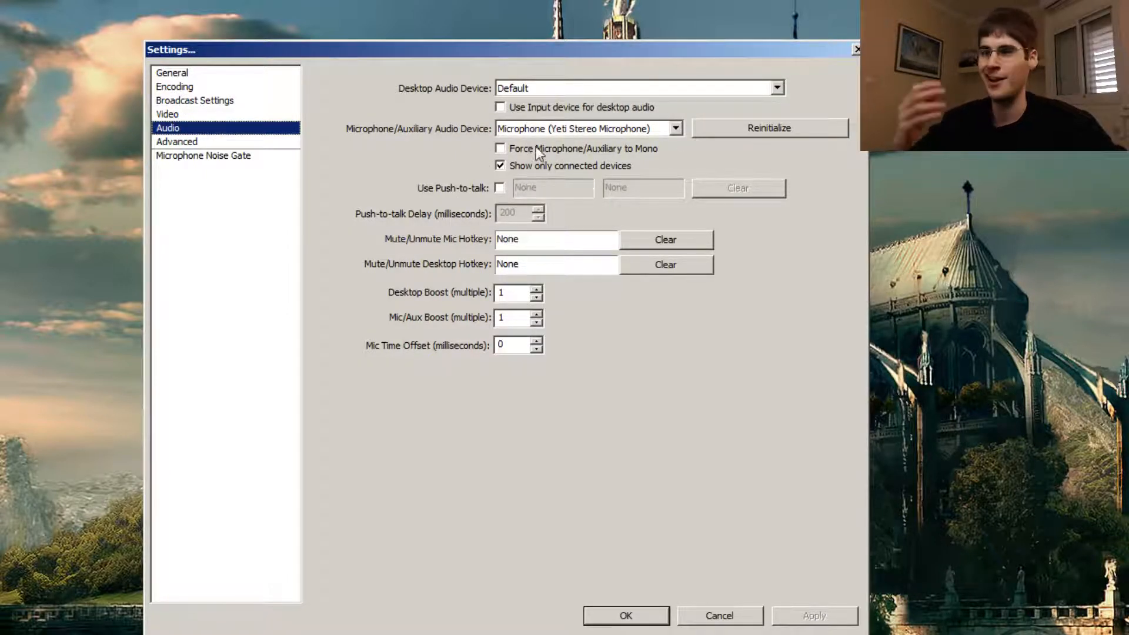
mouse_move(446, 122)
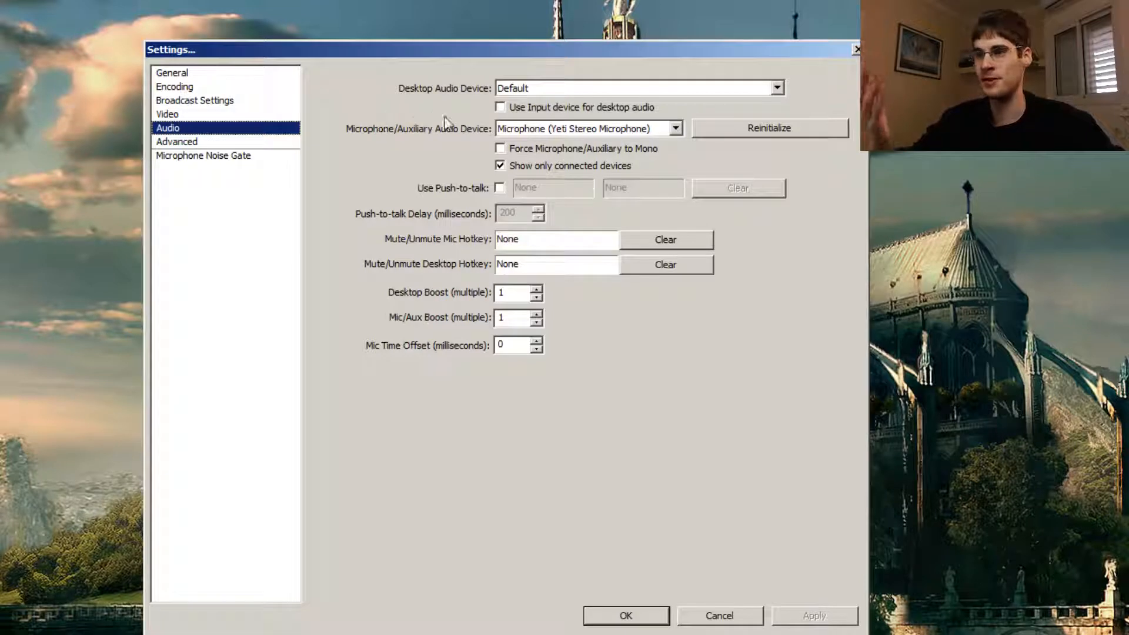
mouse_move(204, 148)
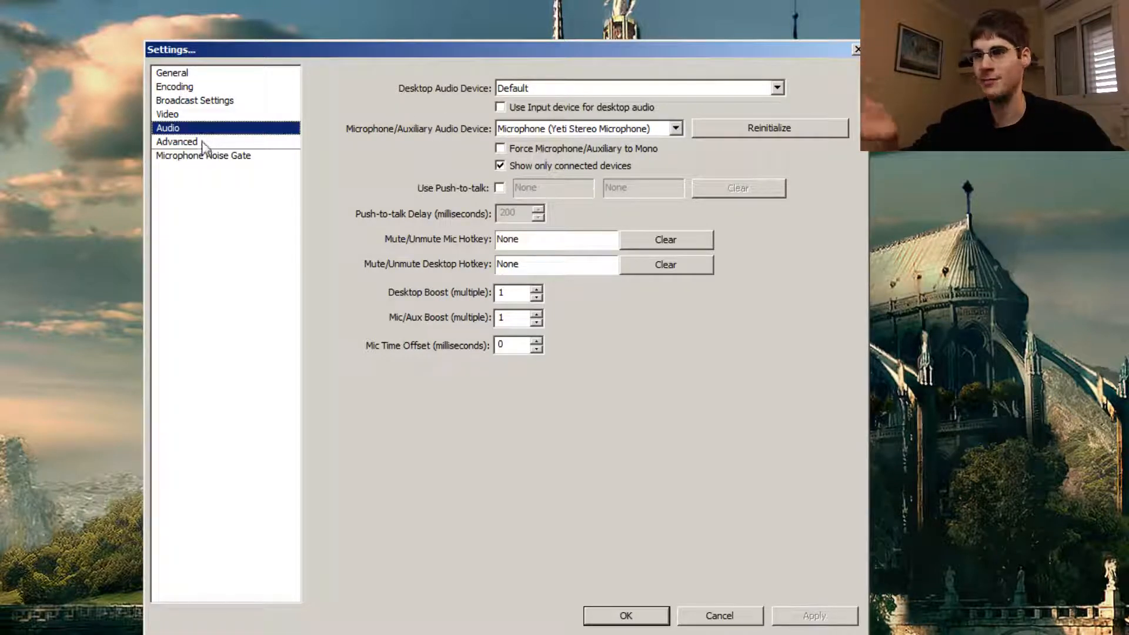
Review Advanced settings: veryfast x264 preset, high profile, 700 ms scene buffering
left_click(177, 141)
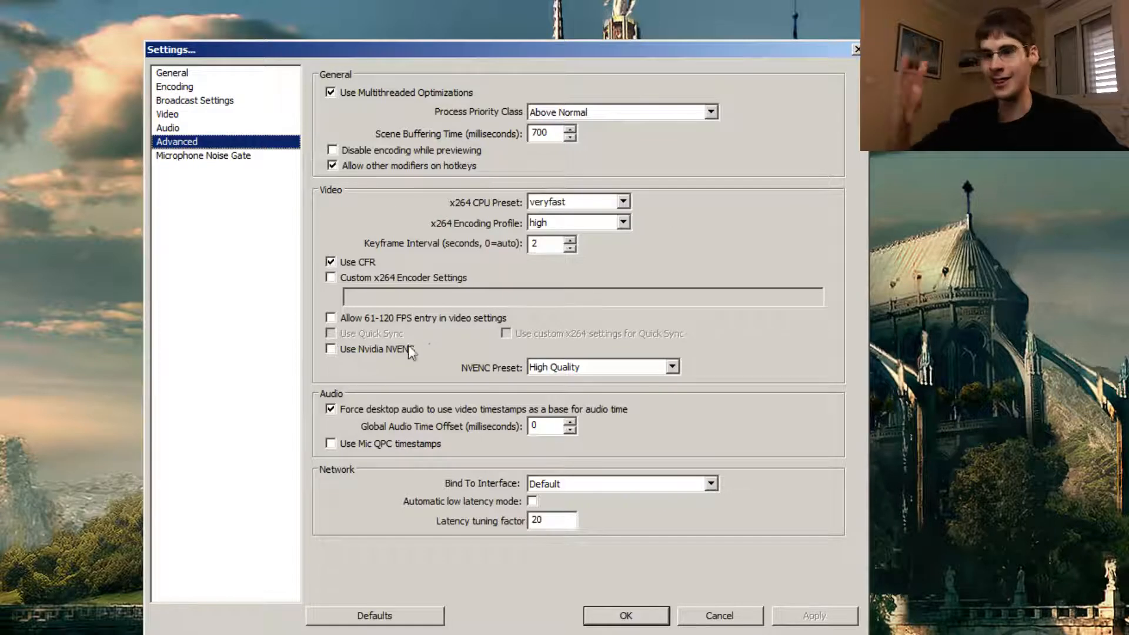
mouse_move(488, 382)
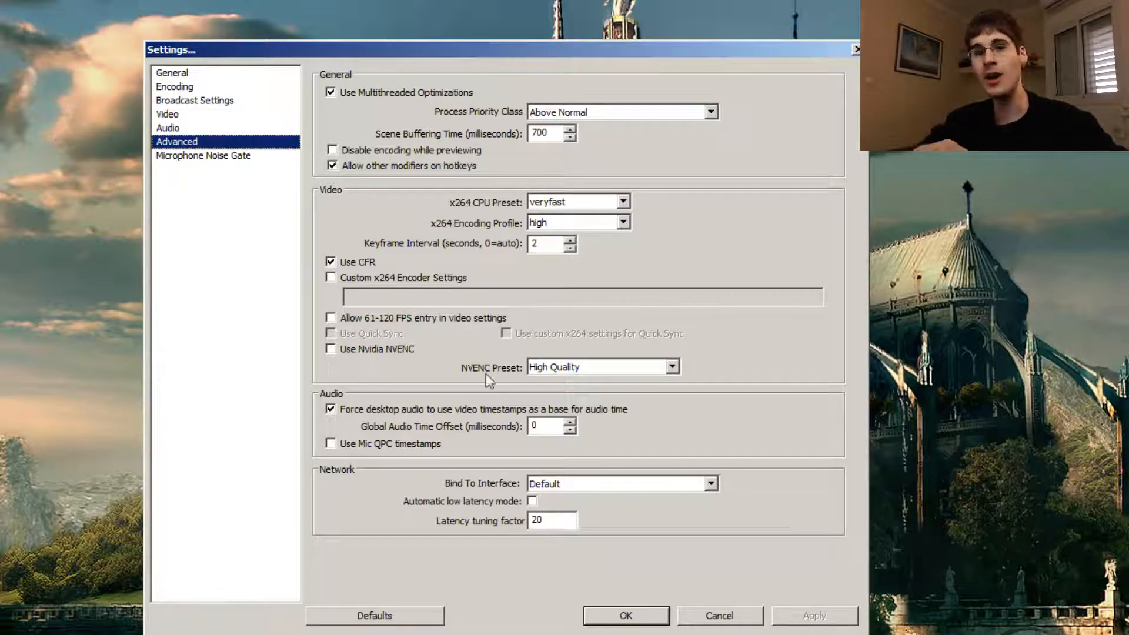
mouse_move(339, 419)
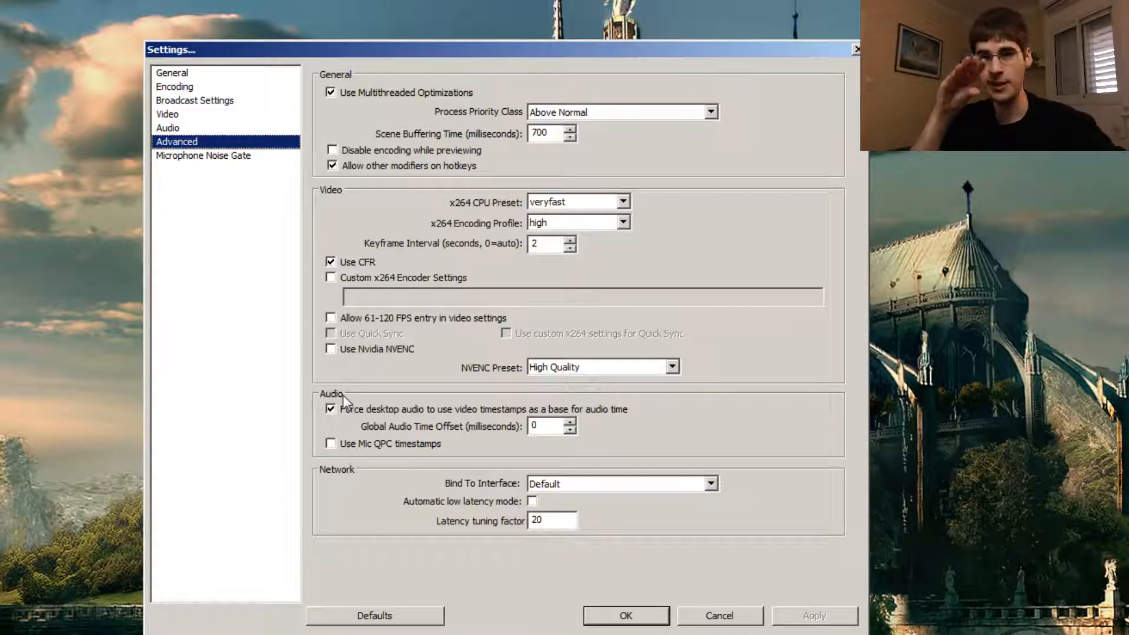
mouse_move(622, 423)
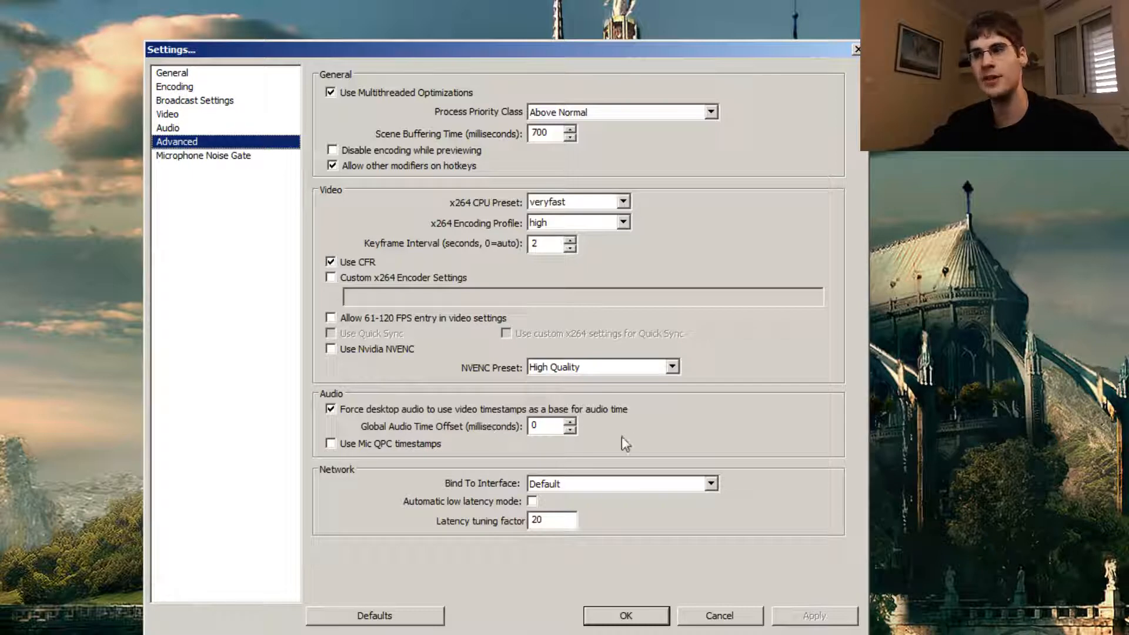
mouse_move(603, 427)
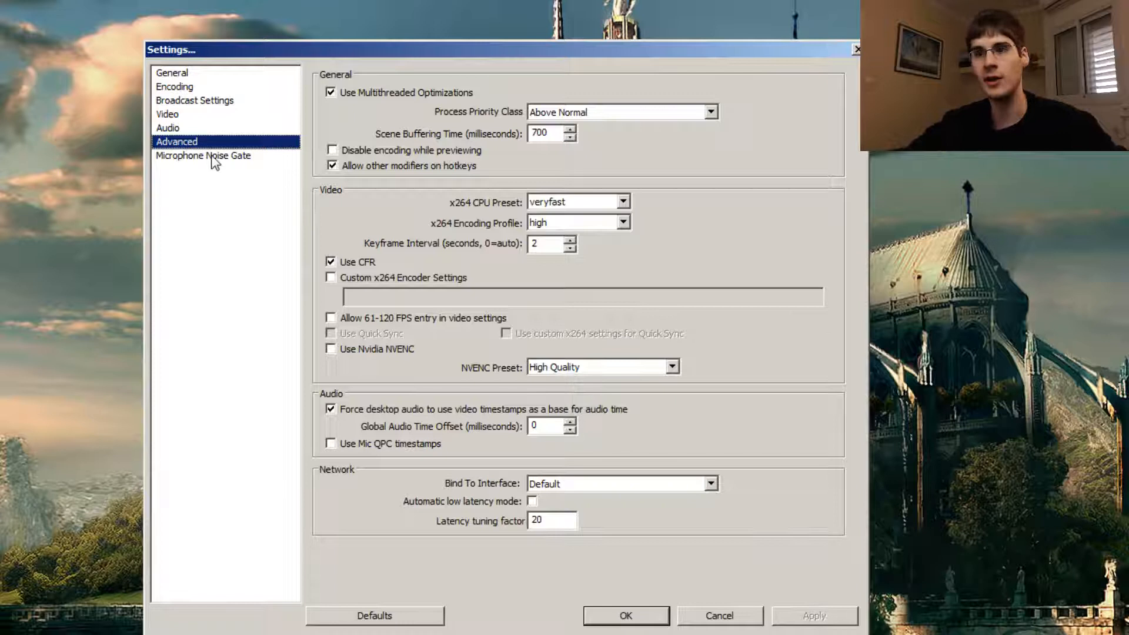
Look over the Microphone Noise Gate thresholds, leaving it disabled, and close Settings with OK
left_click(203, 155)
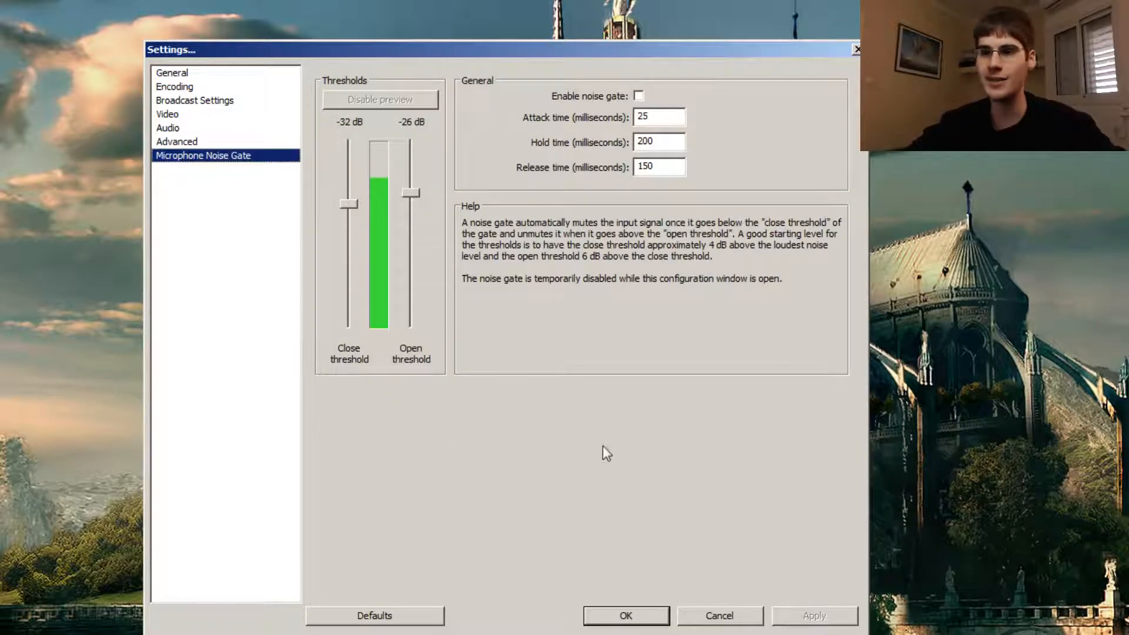
mouse_move(581, 441)
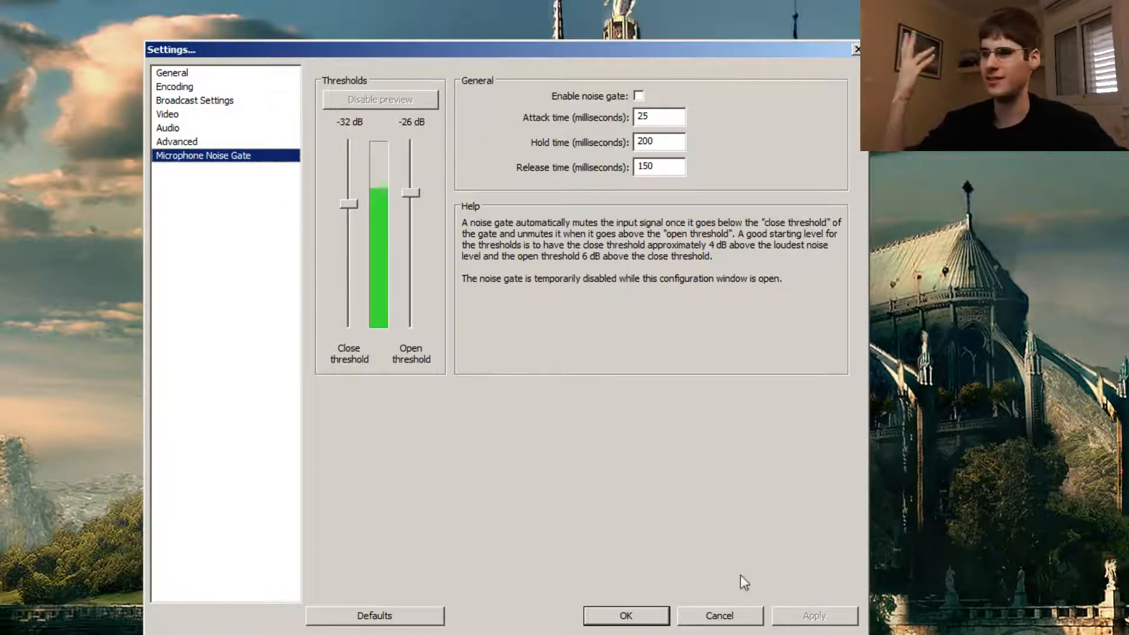
left_click(719, 616)
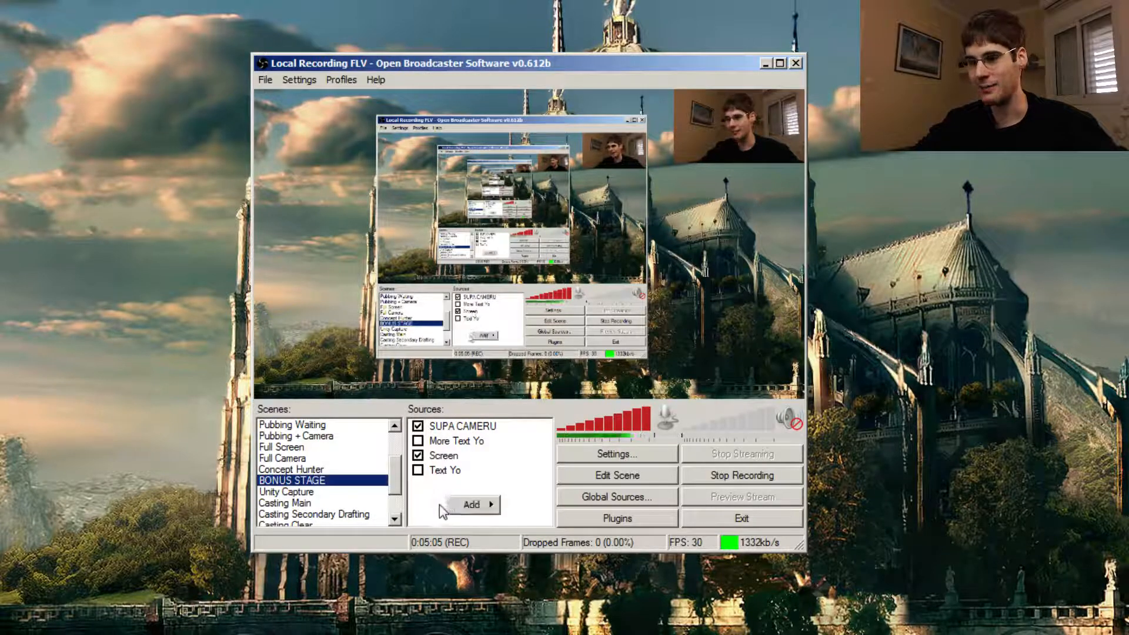
Browse the addable source types, then enter Edit Scene mode for BONUS STAGE
left_click(473, 504)
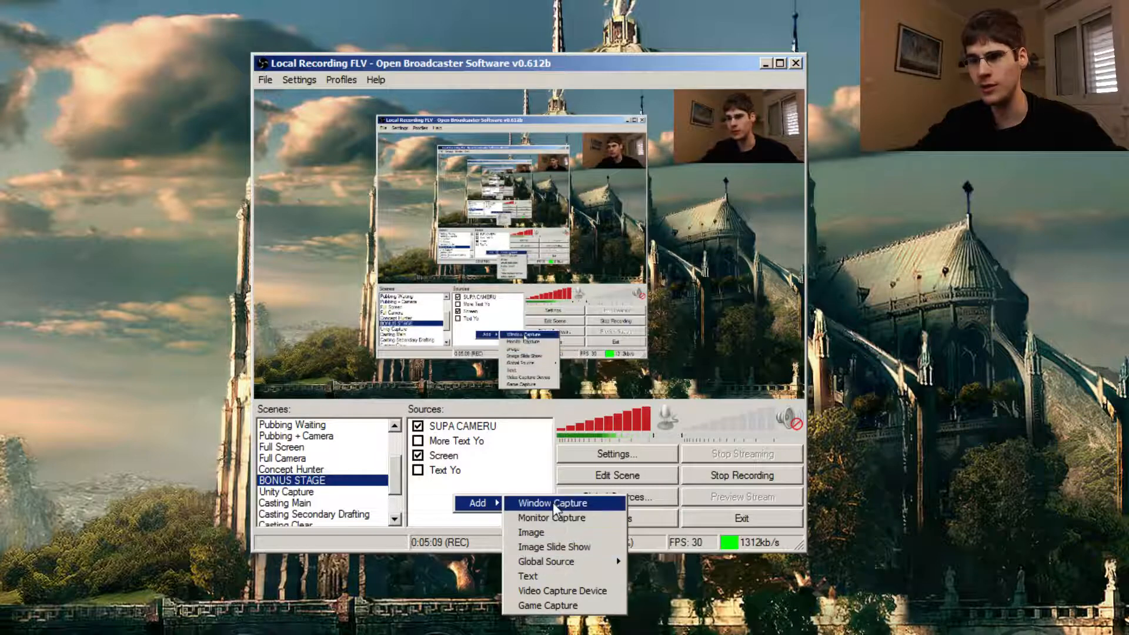
mouse_move(552, 517)
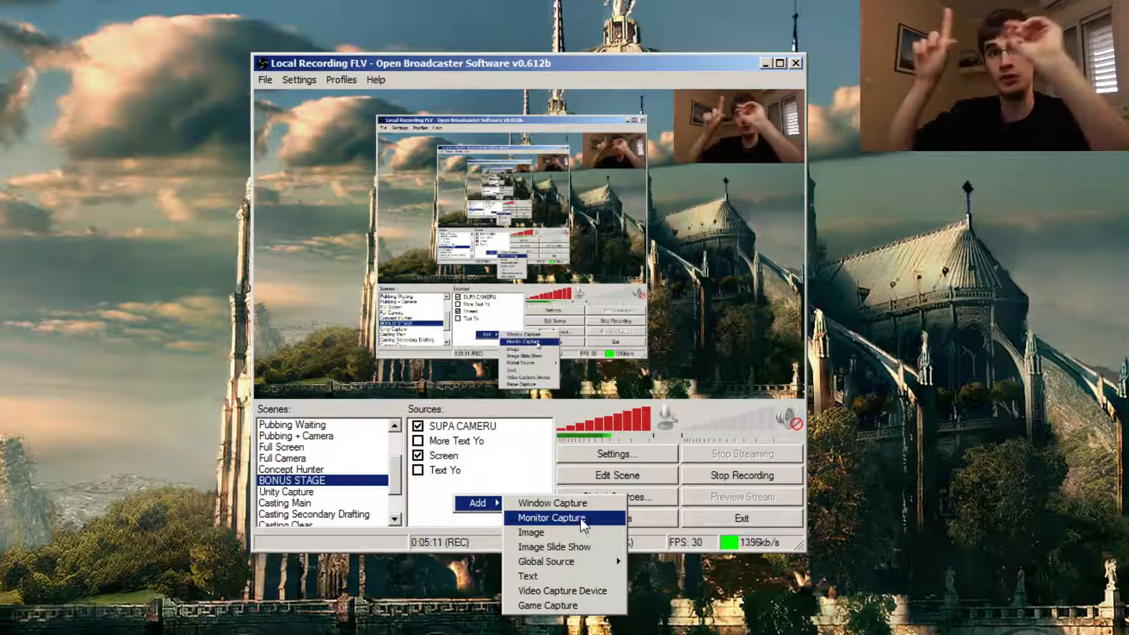
mouse_move(531, 532)
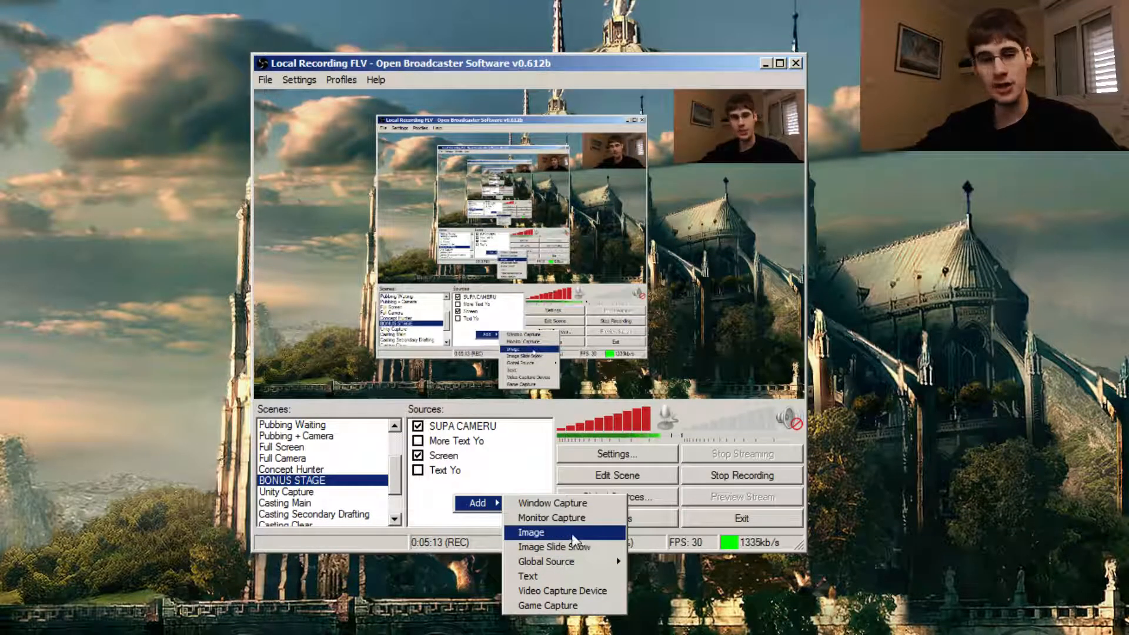
mouse_move(555, 547)
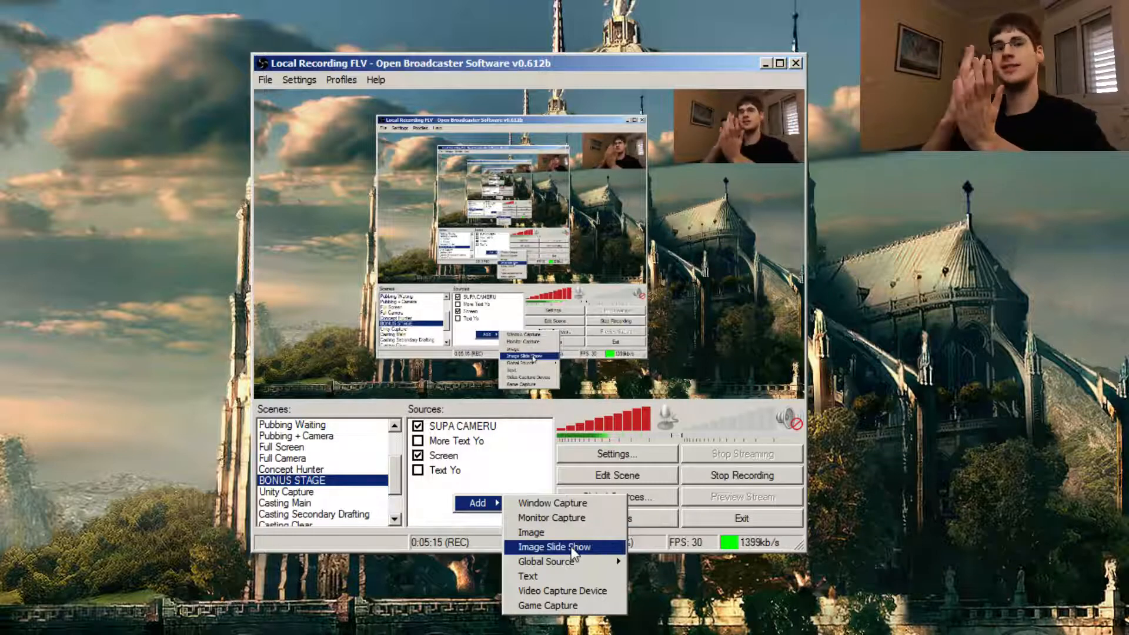
mouse_move(528, 576)
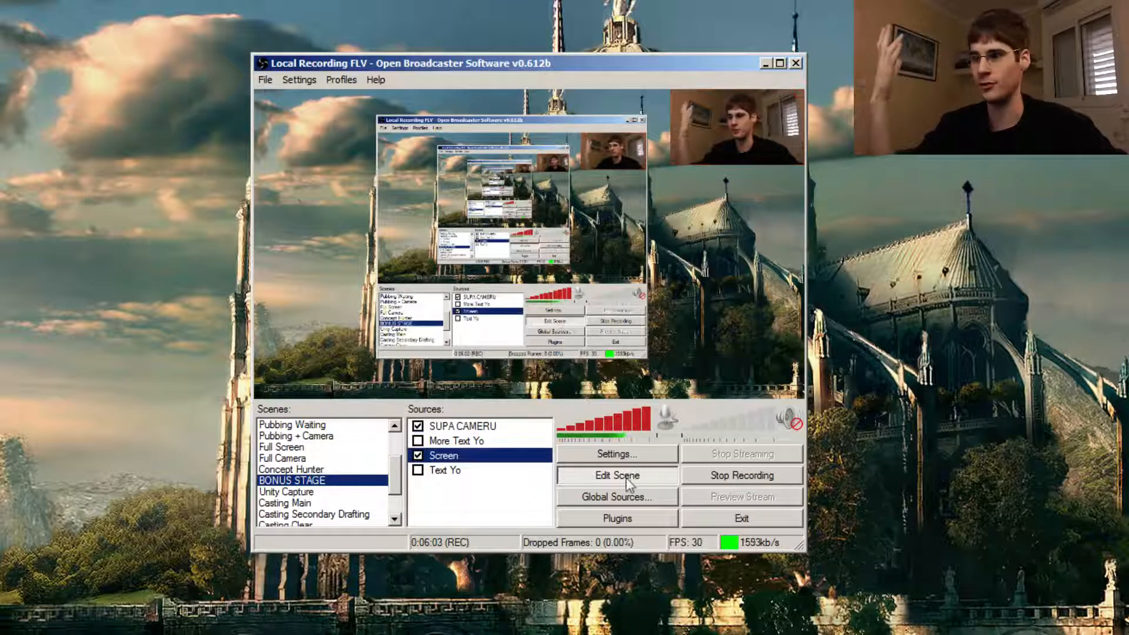
left_click(465, 426)
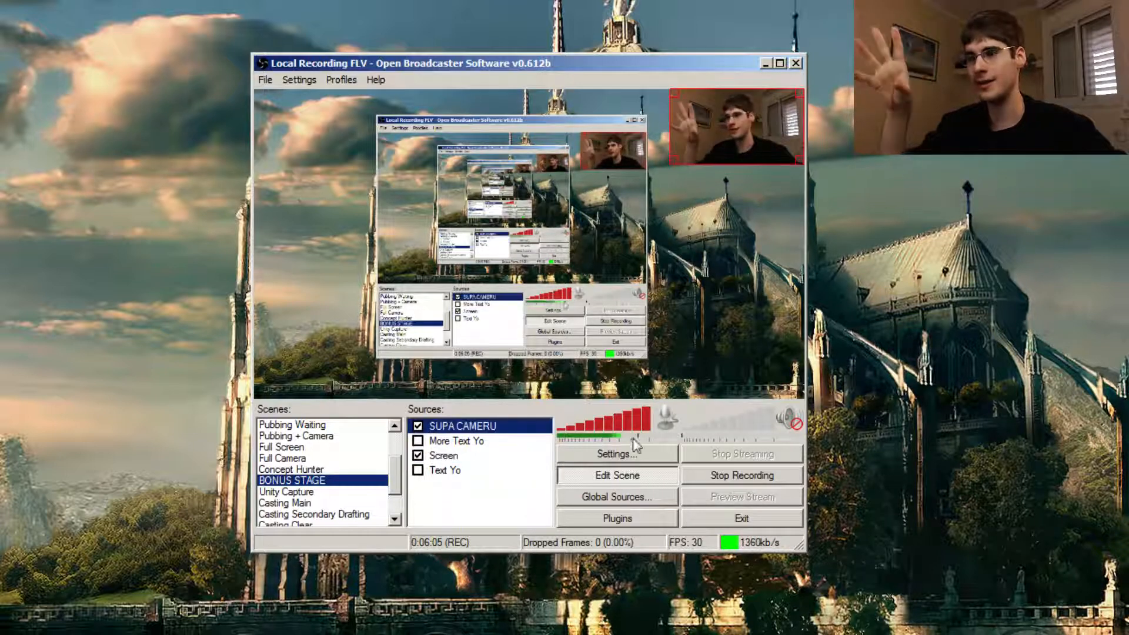